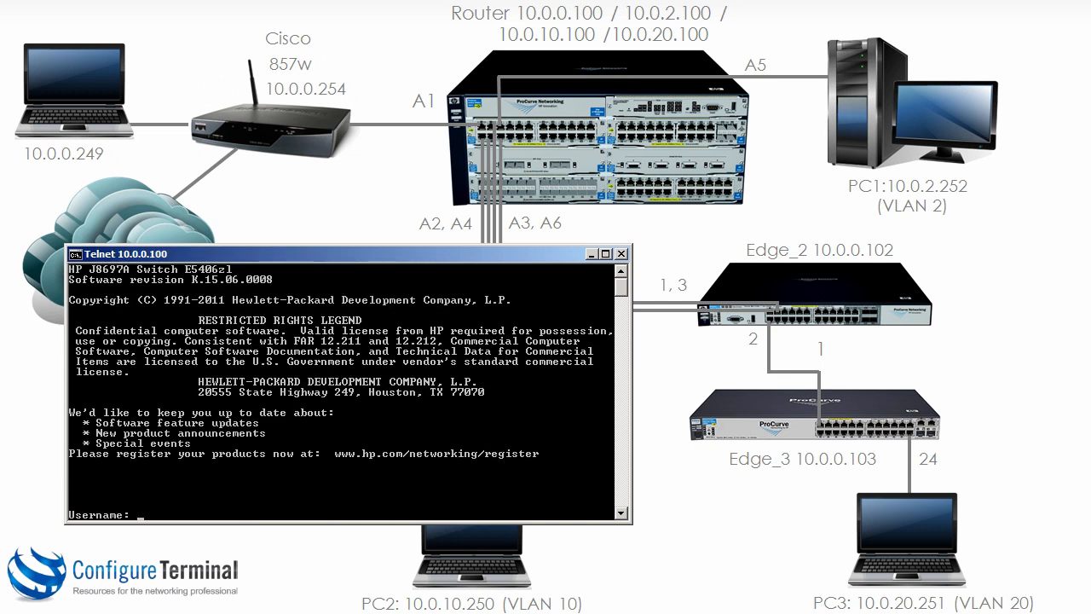
Log in as manager and enable spanning tree on the Router
text(manager)
text(conf)
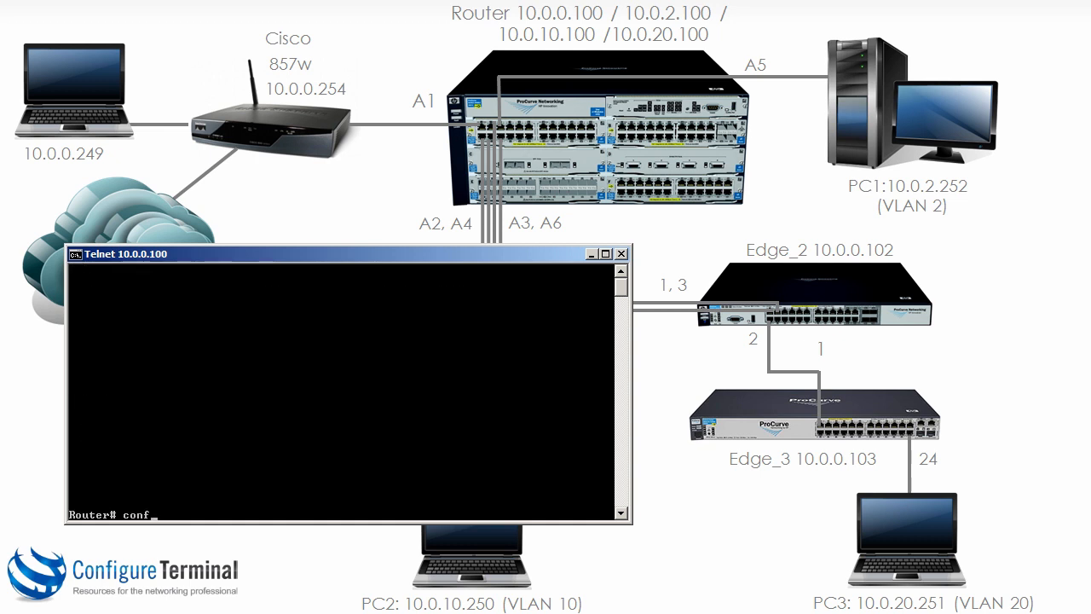
text(spanning-tree)
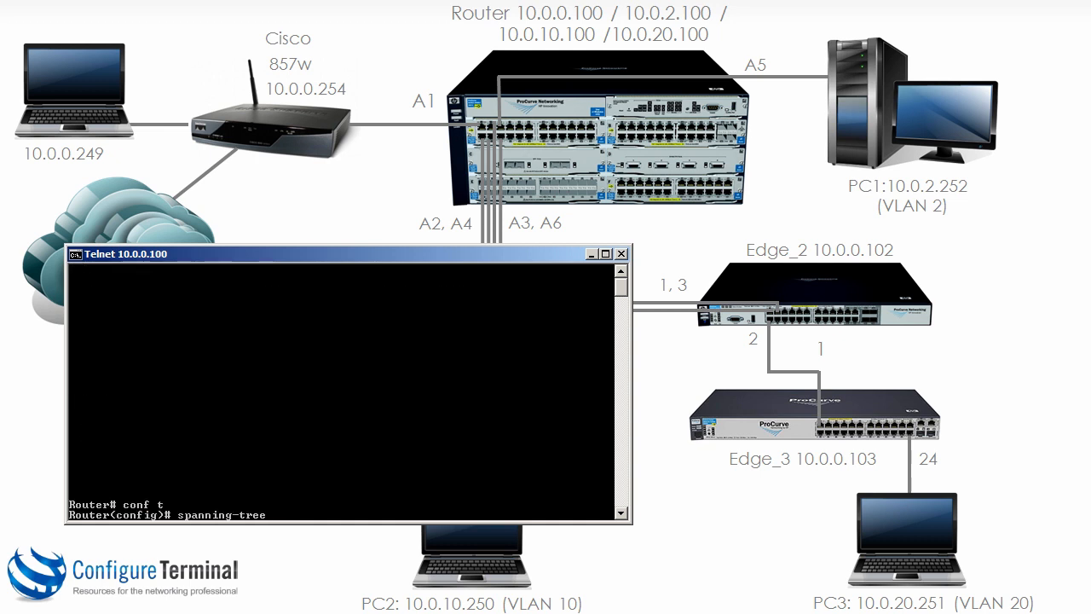
key(Return)
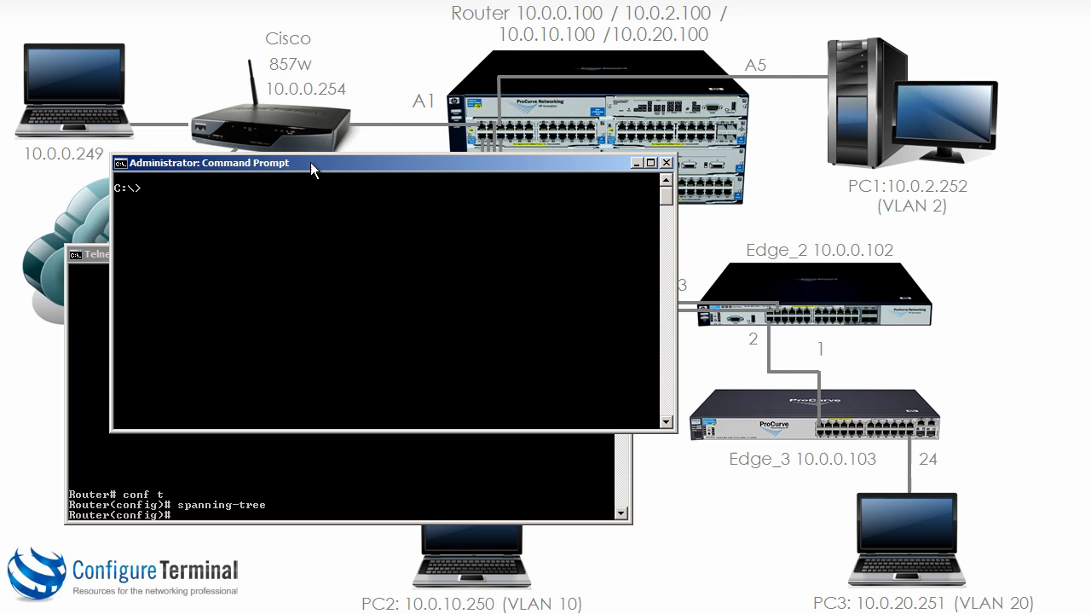
Telnet to Edge_2 and enable spanning tree, after which its session drops
text(telnet 10.)
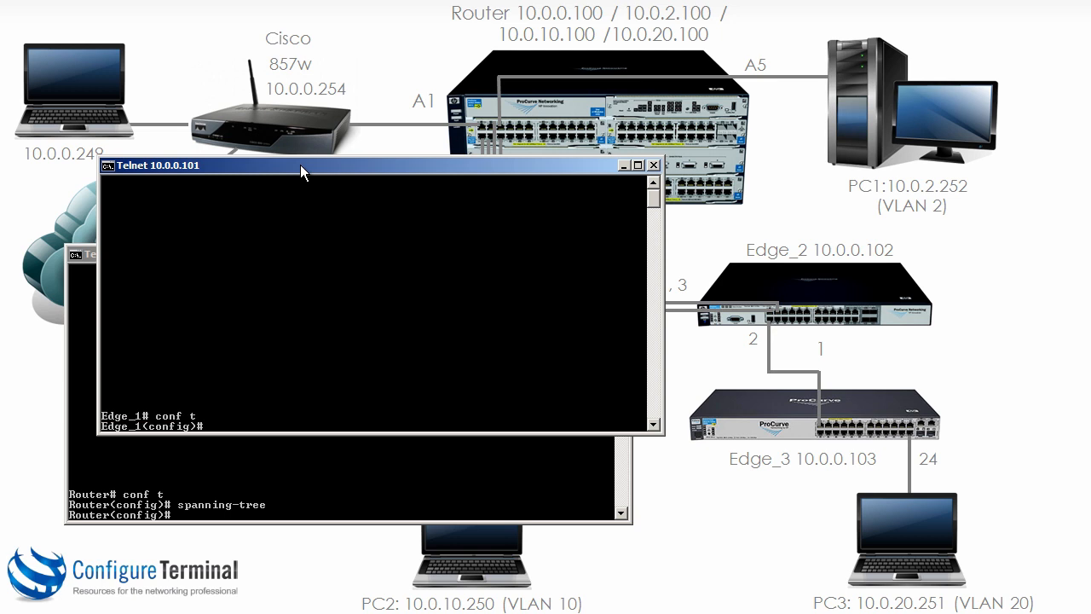
text(spanning-tree)
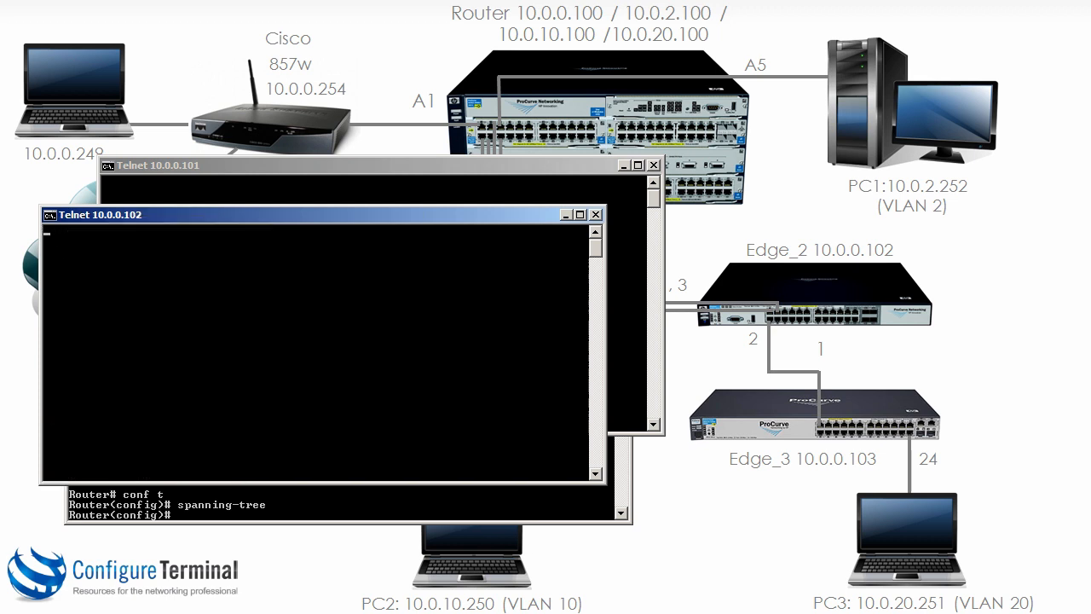
text(conf t)
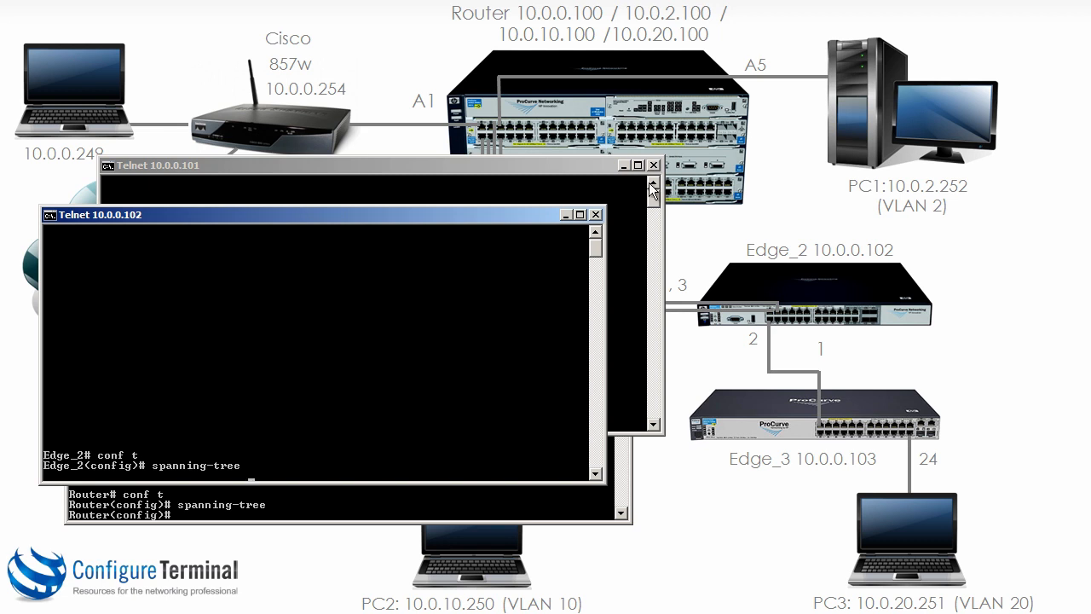
mouse_move(650, 190)
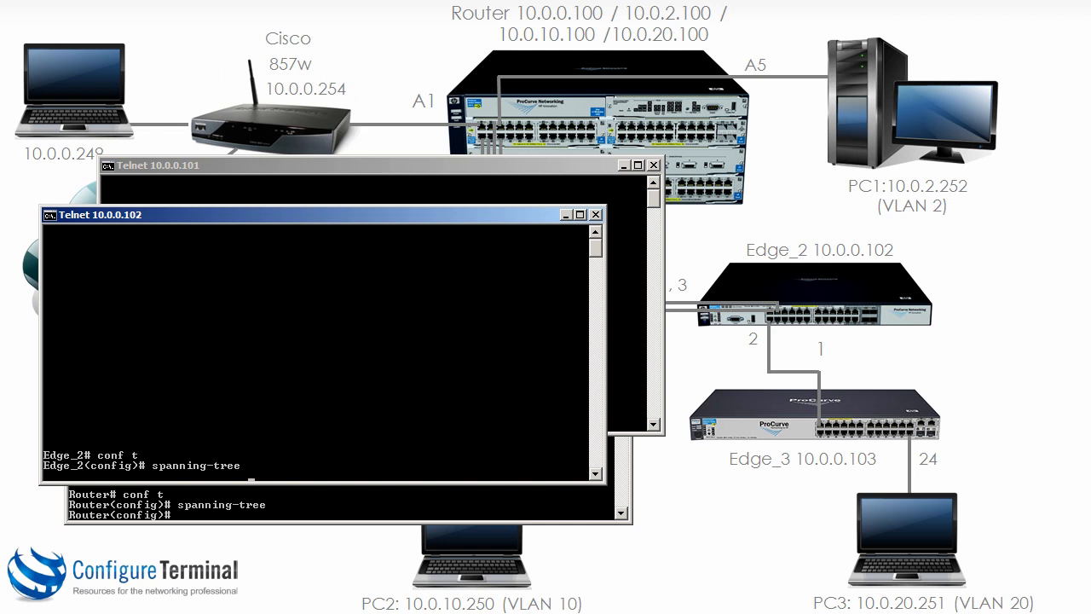
key(Return)
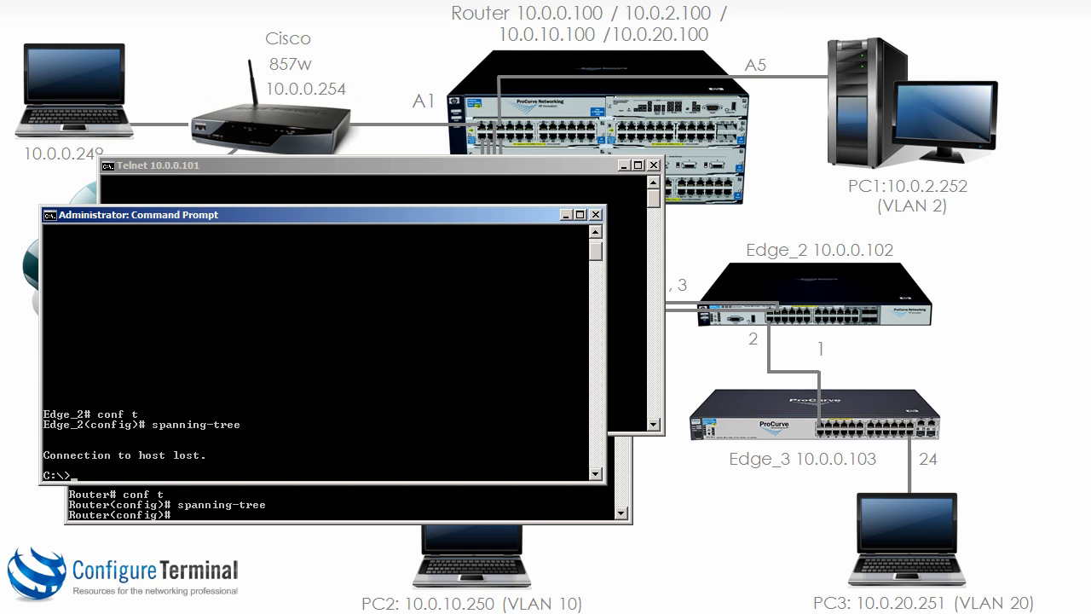
click(653, 164)
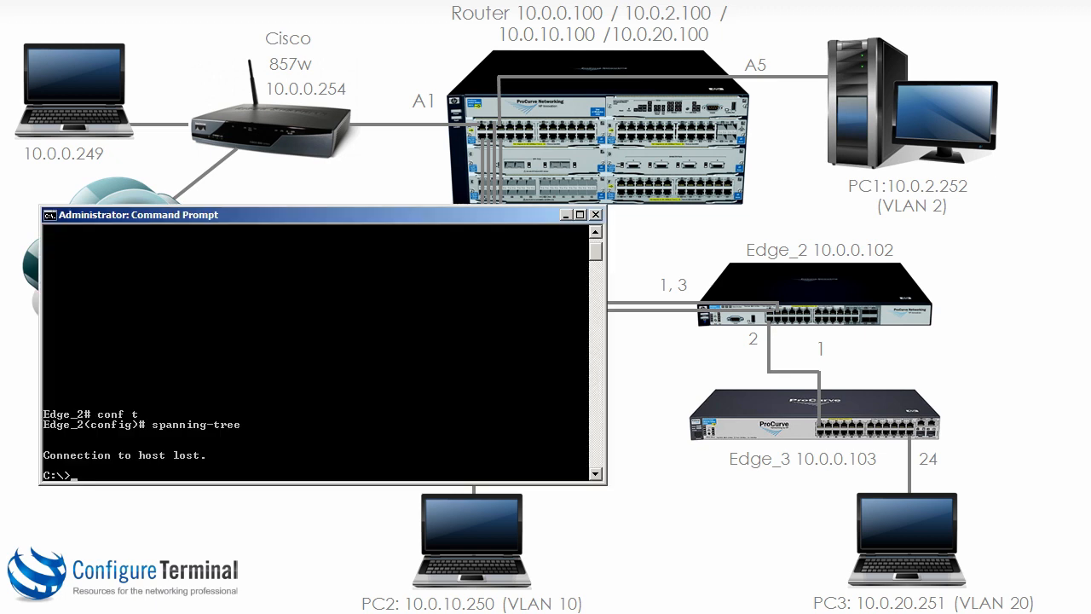
Reconnect to Edge_2 at 10.0.0.102 and open a session to Edge_3 at 10.0.0.103
text(telnet 10.0.0.102)
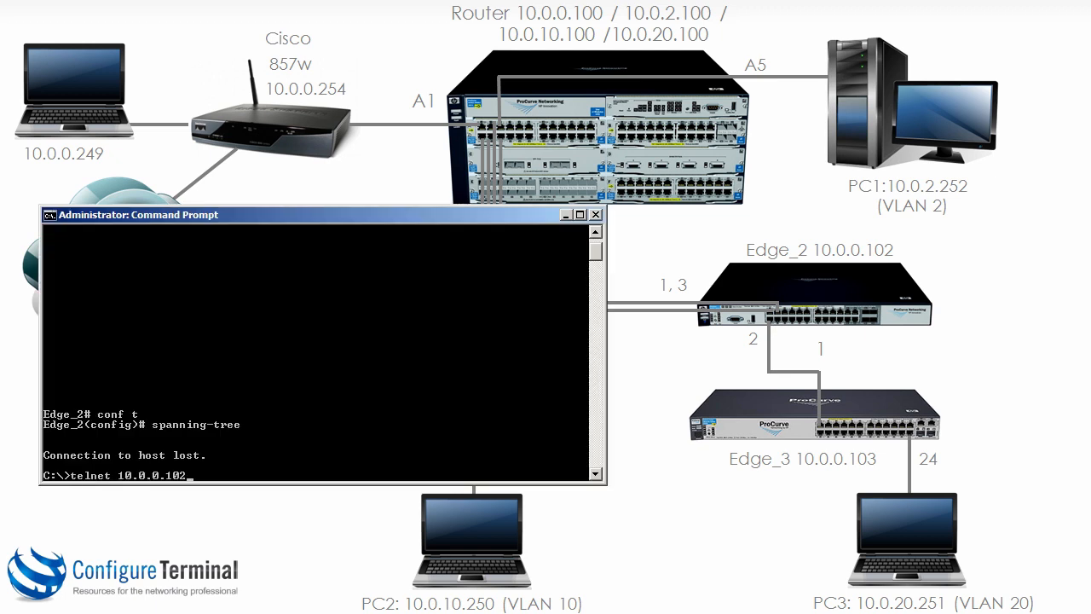
key(Return)
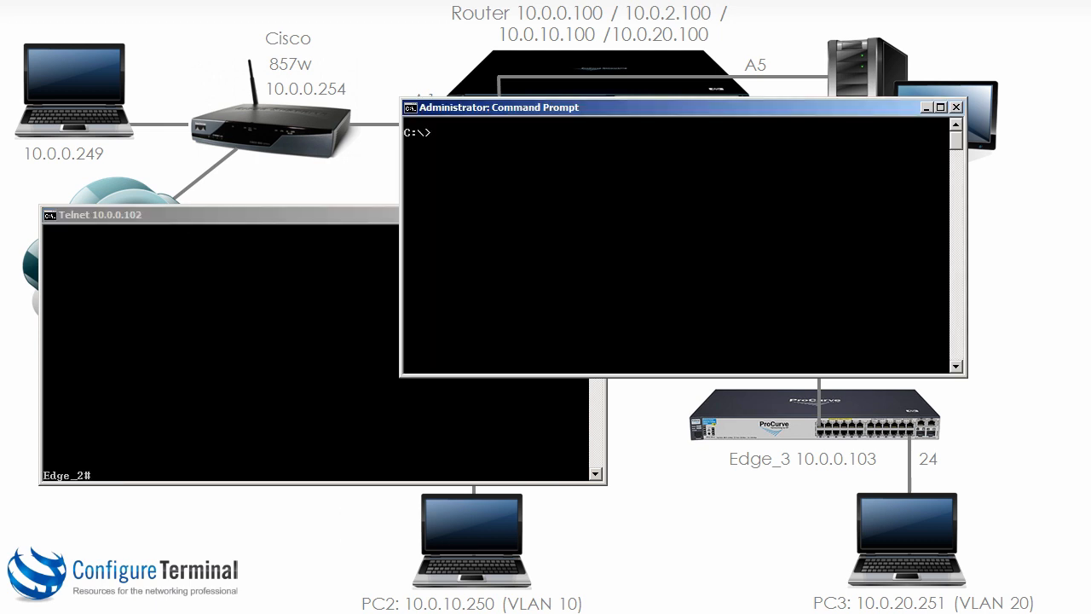
text(telnet 10.0.)
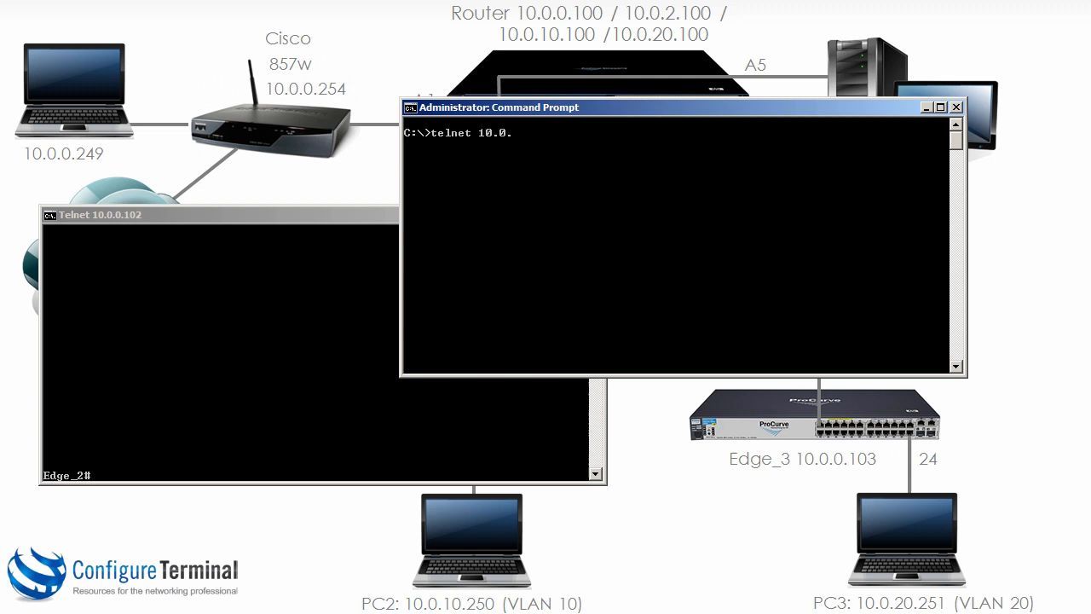
key(Return)
text(conf t)
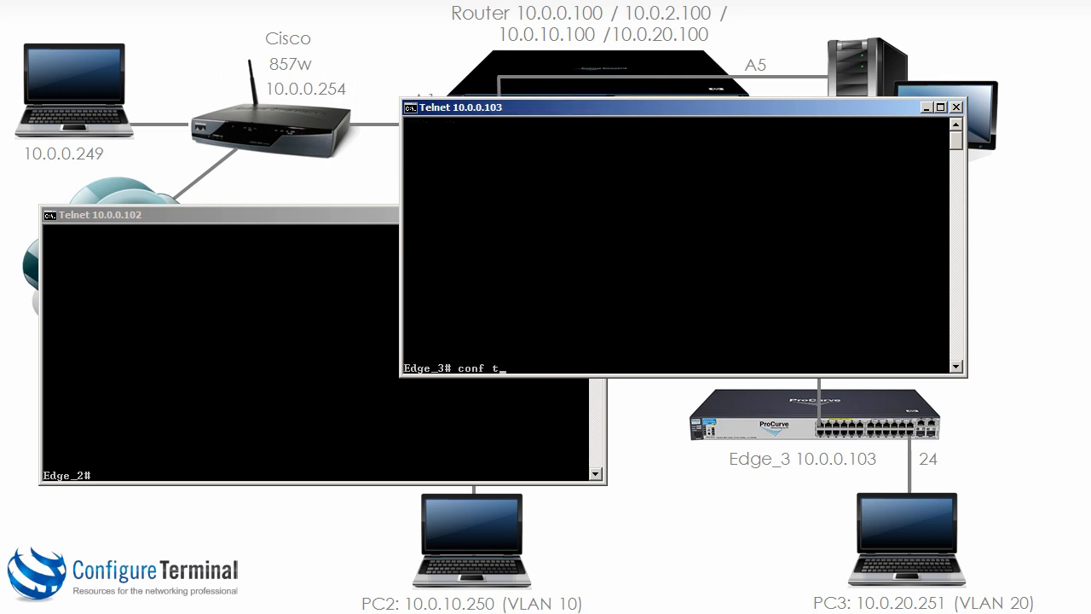
Enable spanning tree on Edge_3 and show spanning-tree info on Edge_3, Edge_2 and Edge_1
text(spanning-tree)
text(sh)
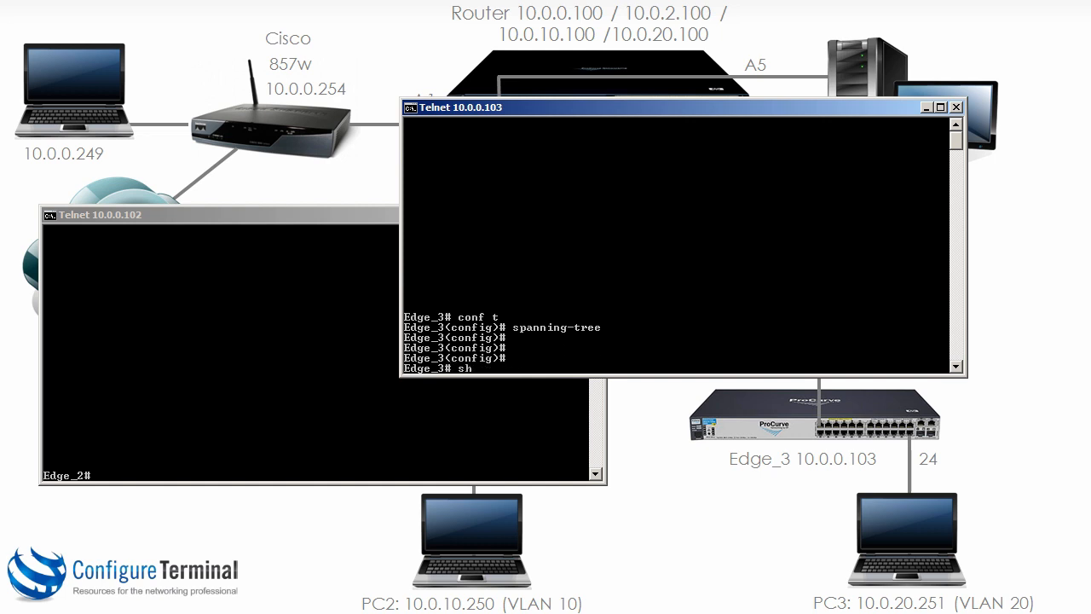
key(Return)
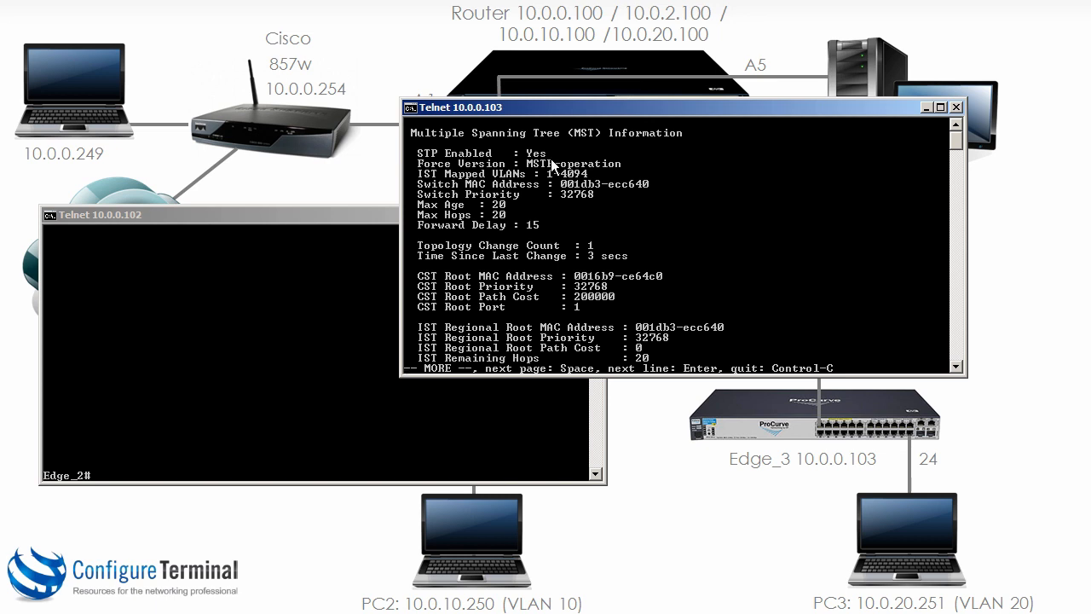
mouse_move(656, 148)
text(sh sp)
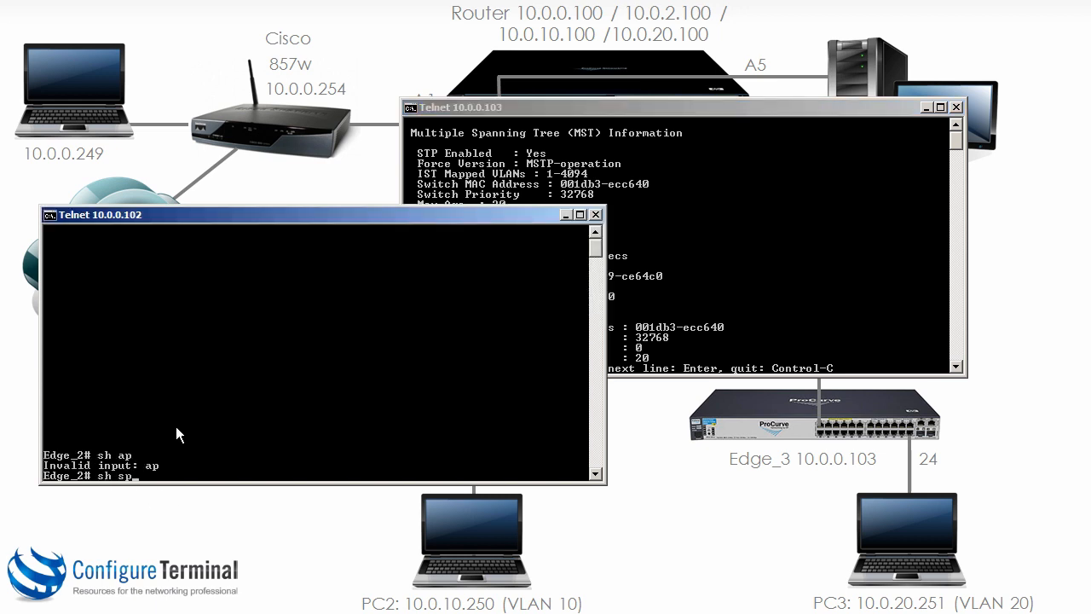
key(Return)
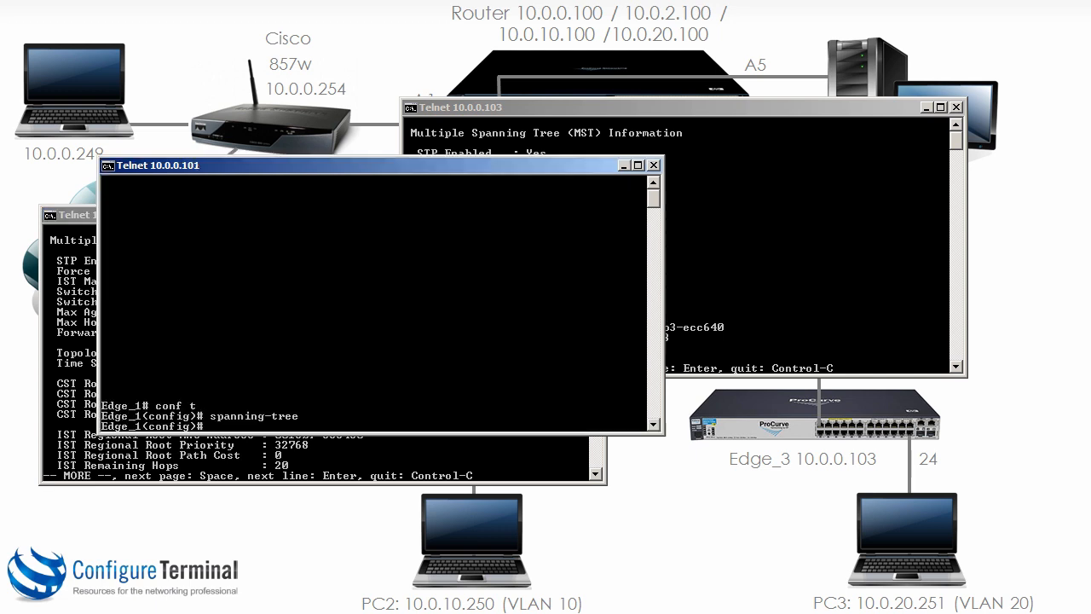
text(sh sp)
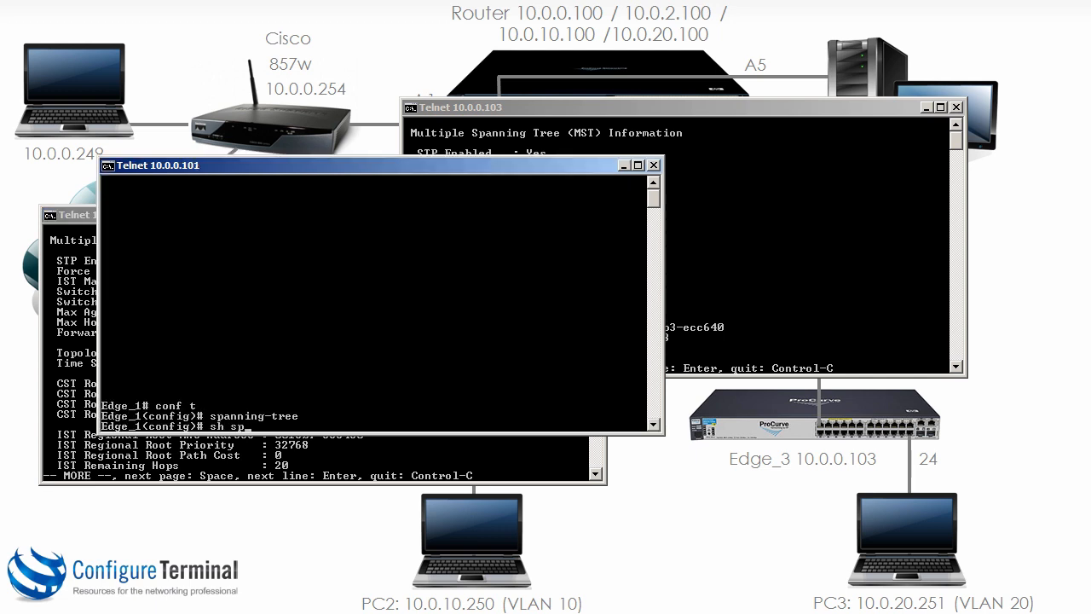
key(Return)
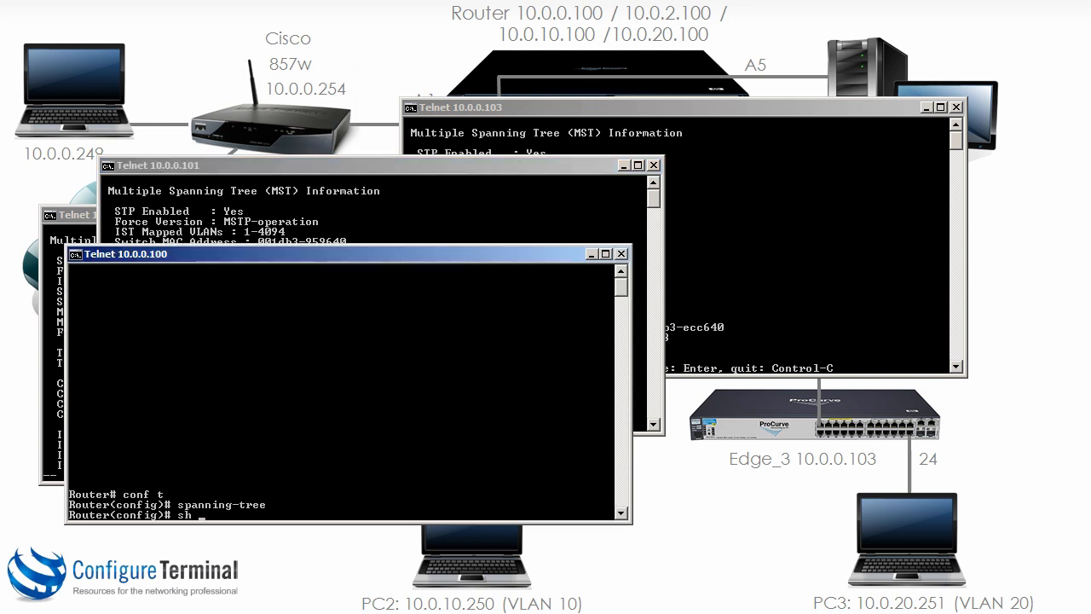
key(Return)
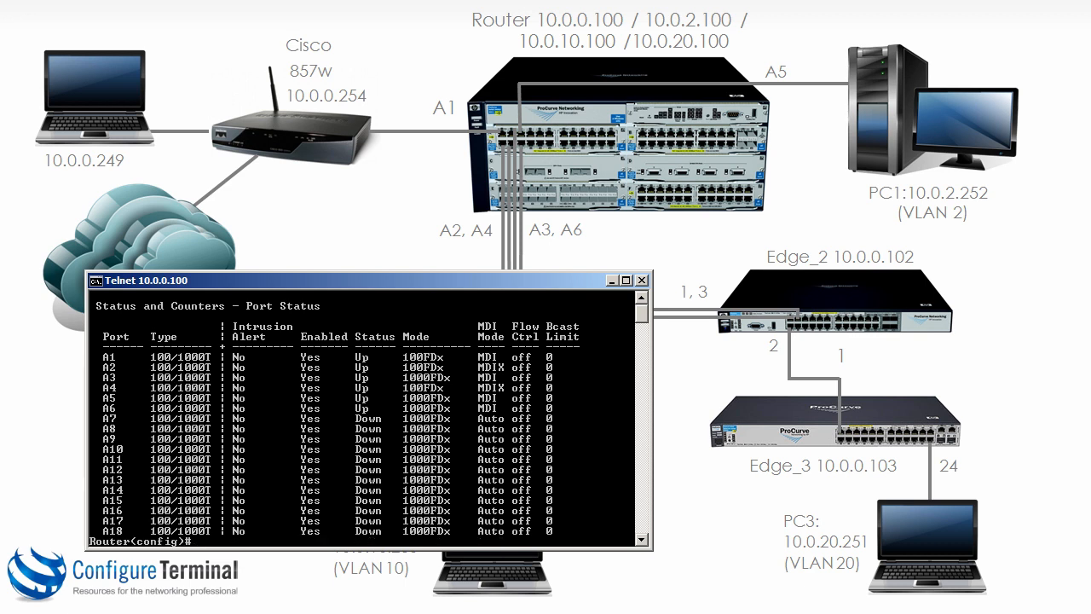
Show the Router's LLDP remote-device table, listing Edge_1 on A2/A4 and Edge_2 on A3/A6
text(sh lld)
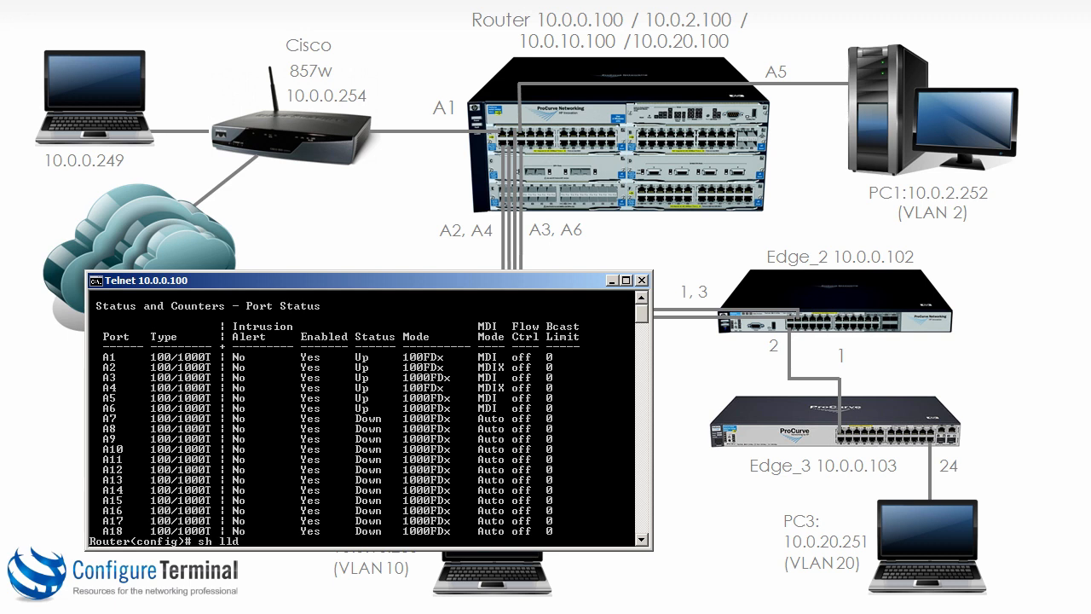
text(dp info remote-device)
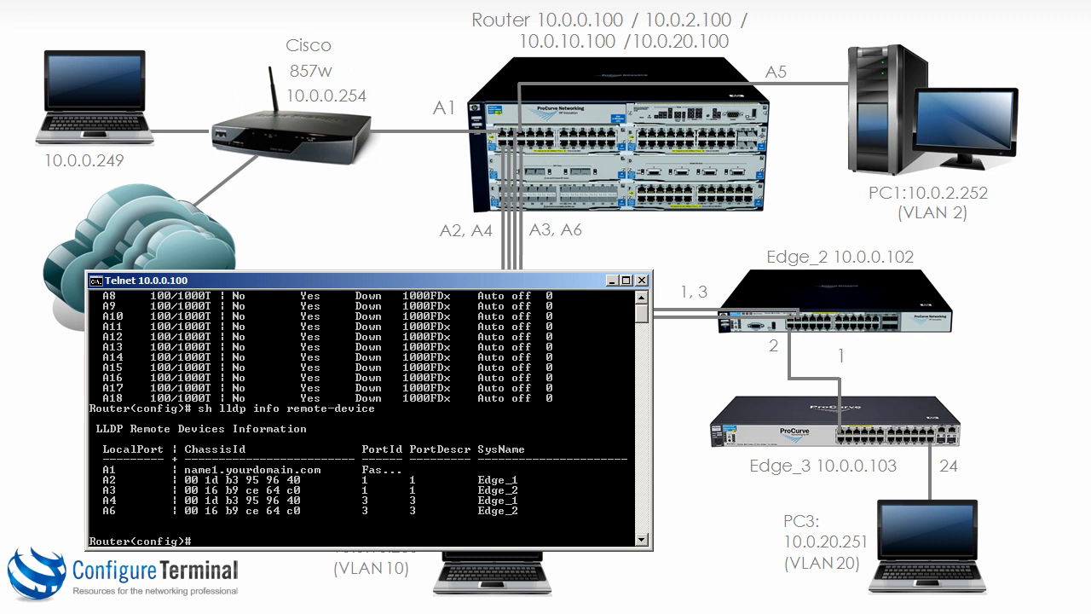
drag(341, 280, 341, 342)
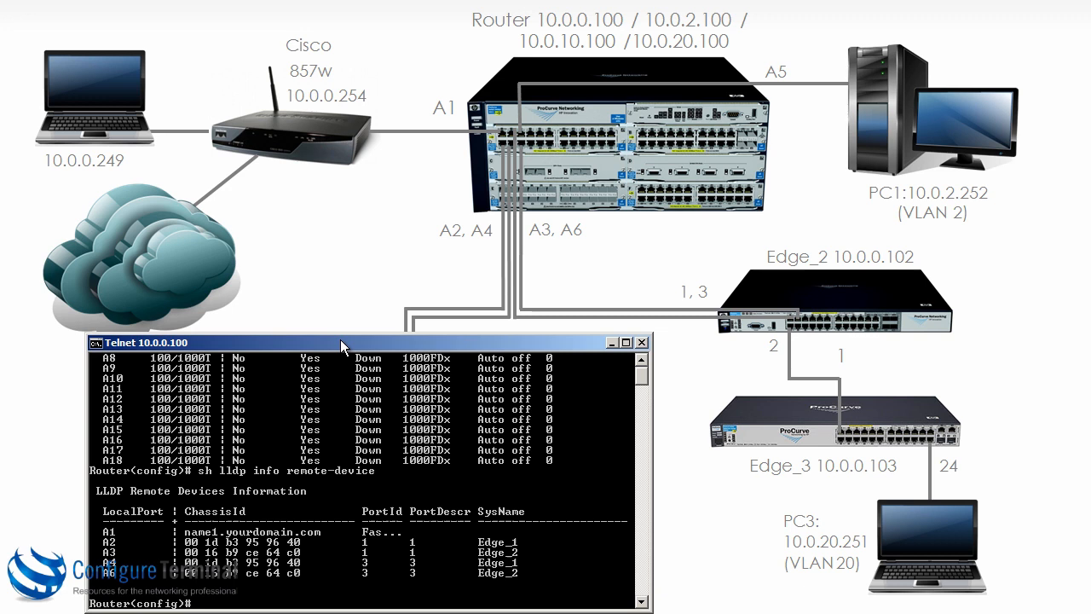
drag(341, 342, 728, 348)
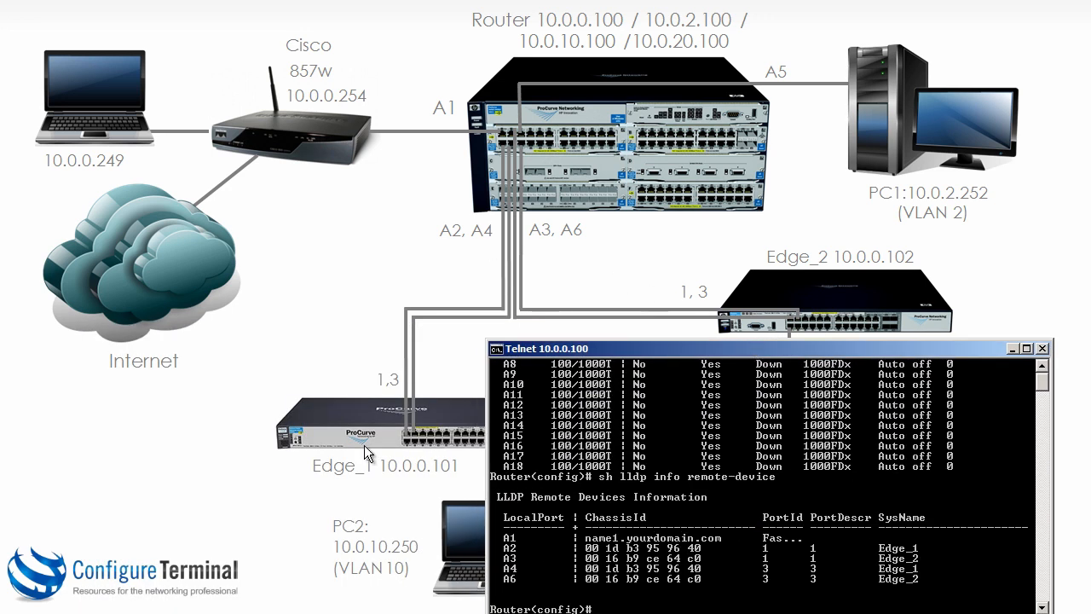
mouse_move(474, 245)
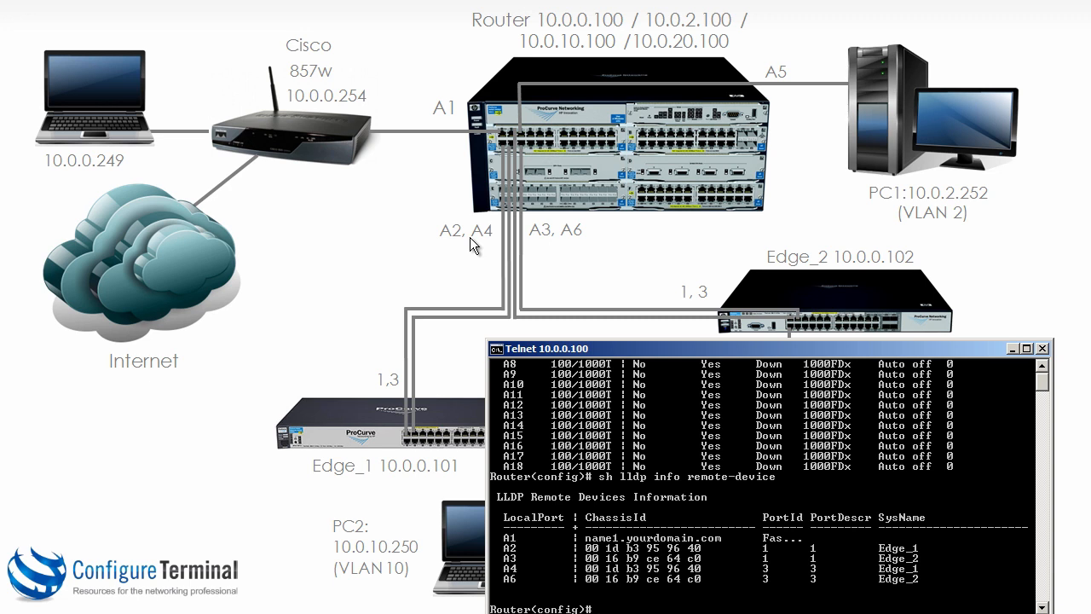
mouse_move(521, 559)
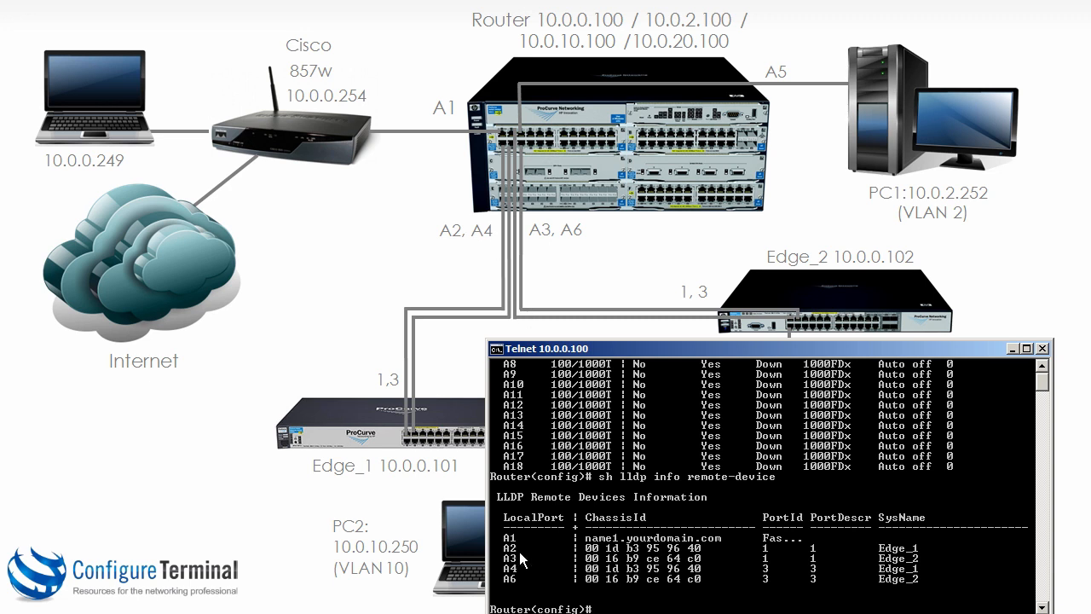
mouse_move(523, 573)
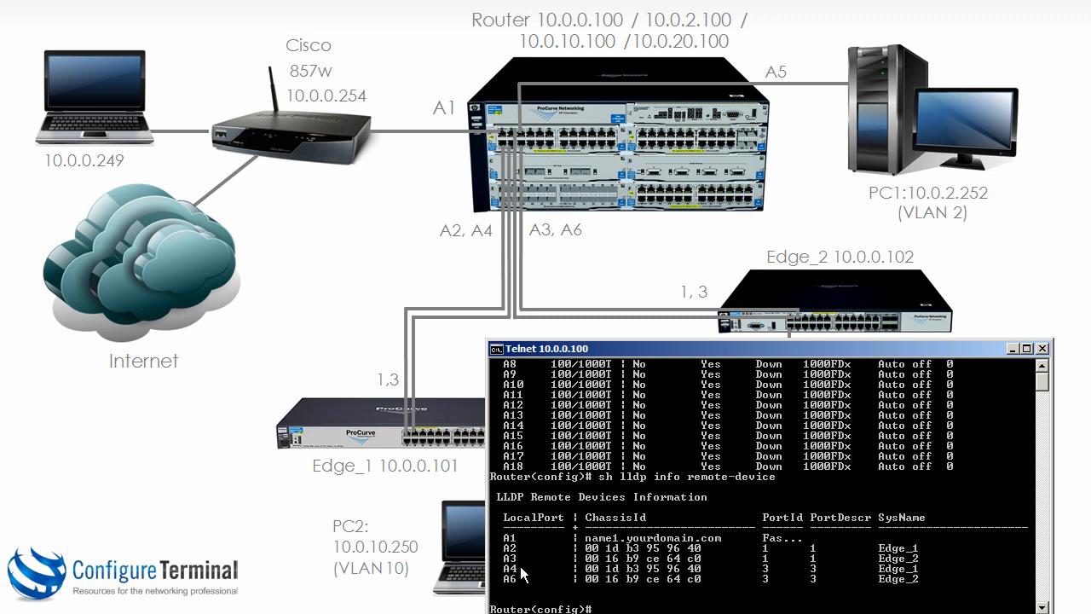
mouse_move(821, 269)
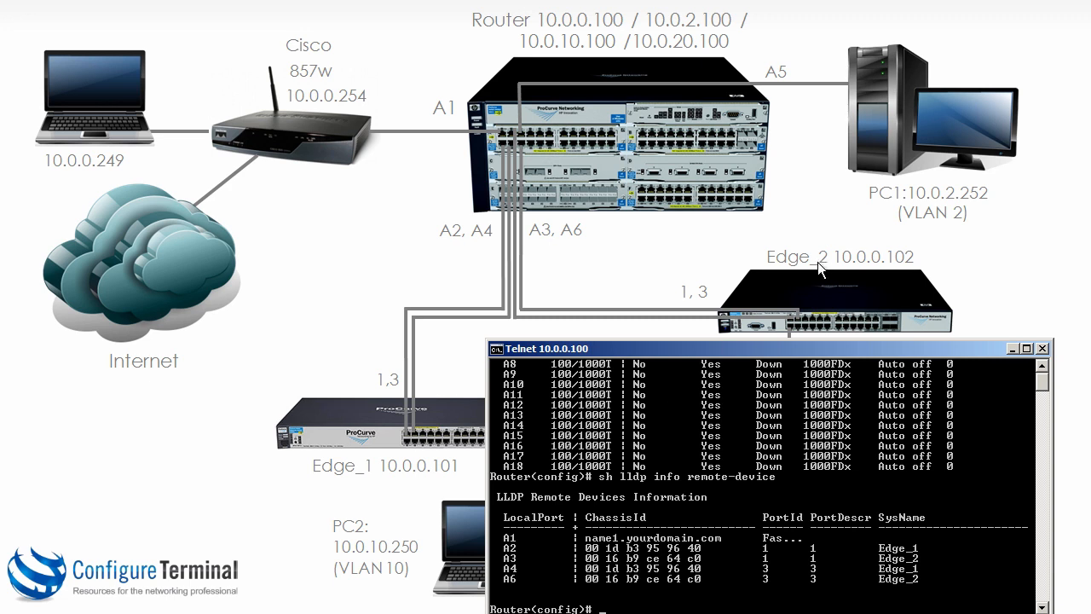
mouse_move(586, 238)
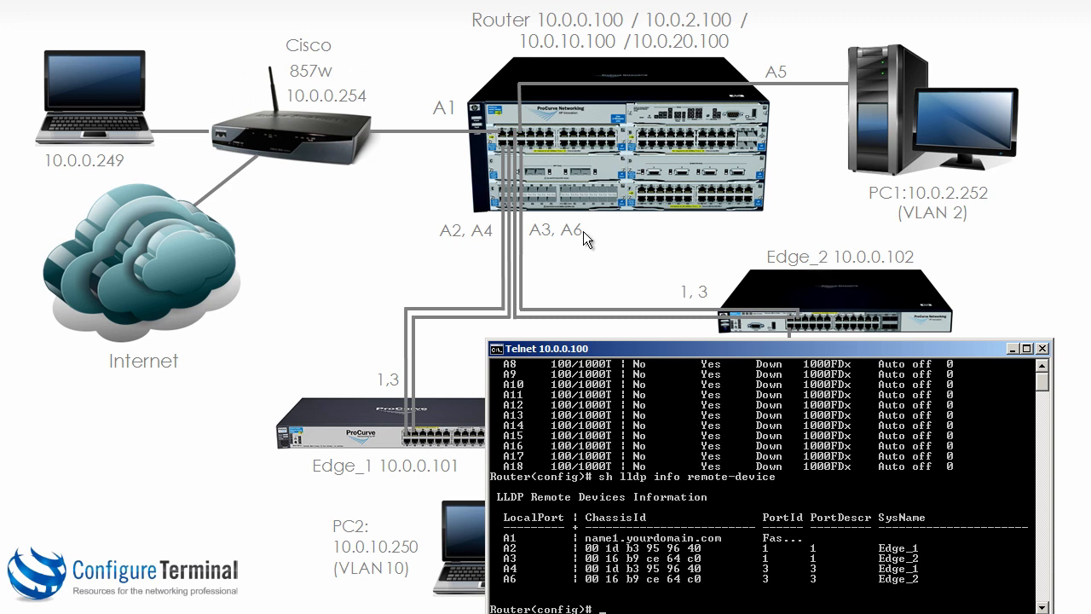
mouse_move(596, 248)
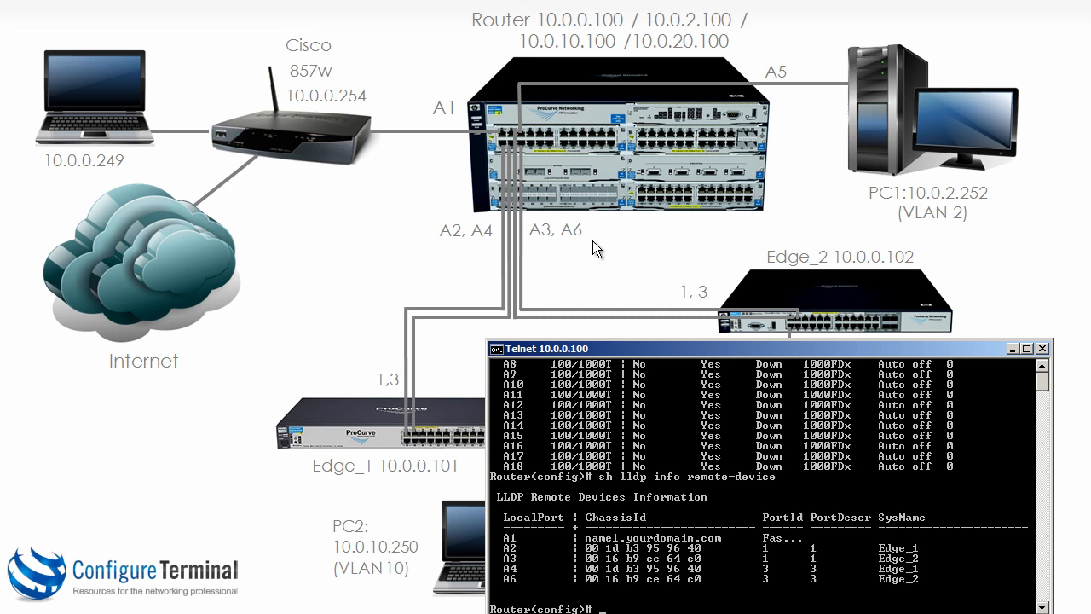
mouse_move(537, 559)
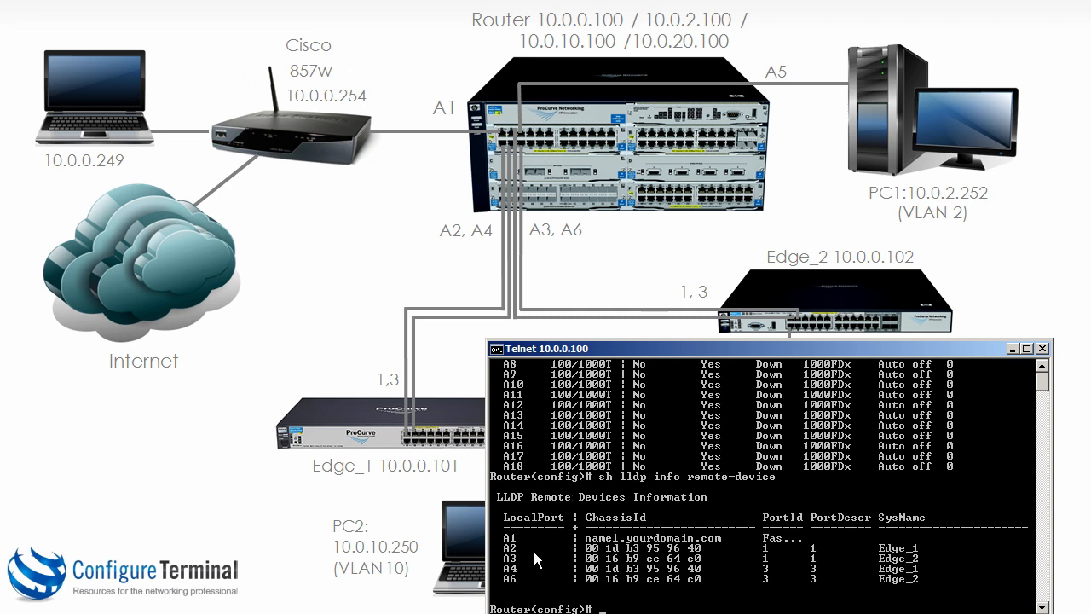
mouse_move(523, 581)
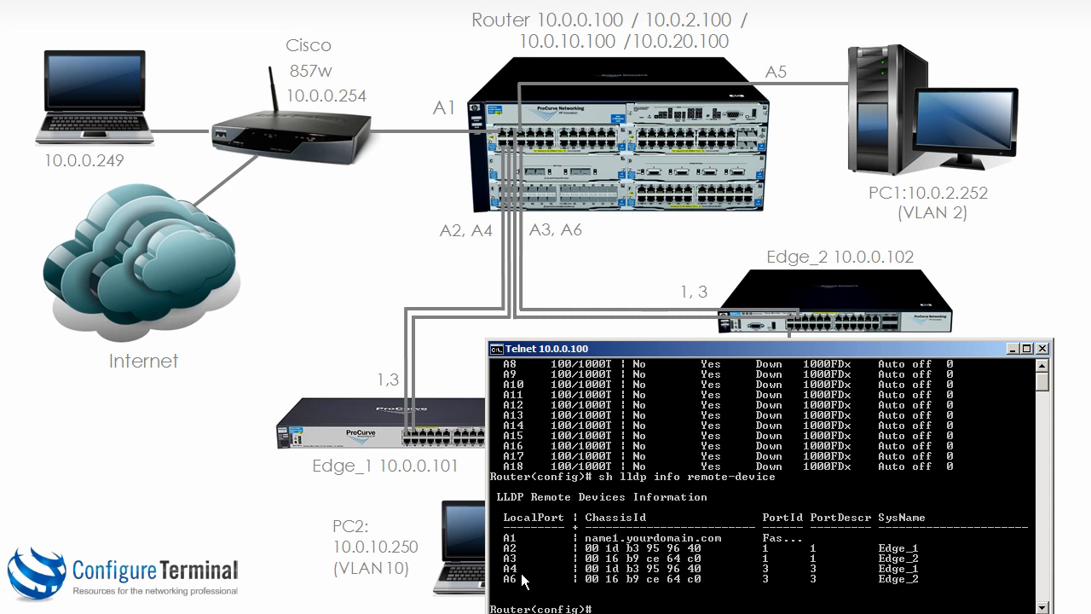
mouse_move(671, 358)
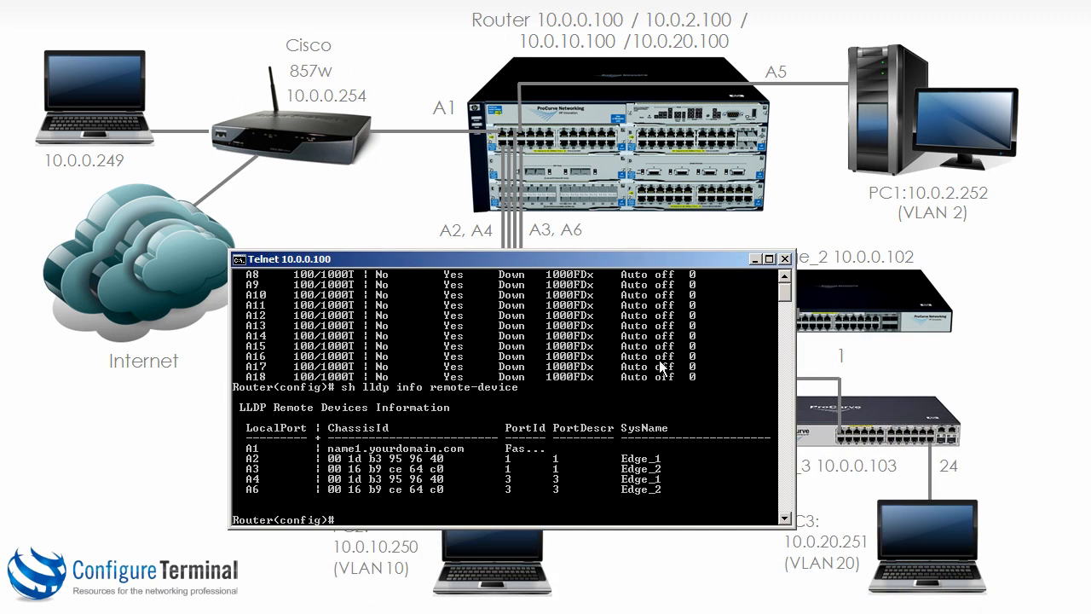
Run 'show spanning-tree' on the Router: A1–A5 forwarding, A6 blocking
text(sh)
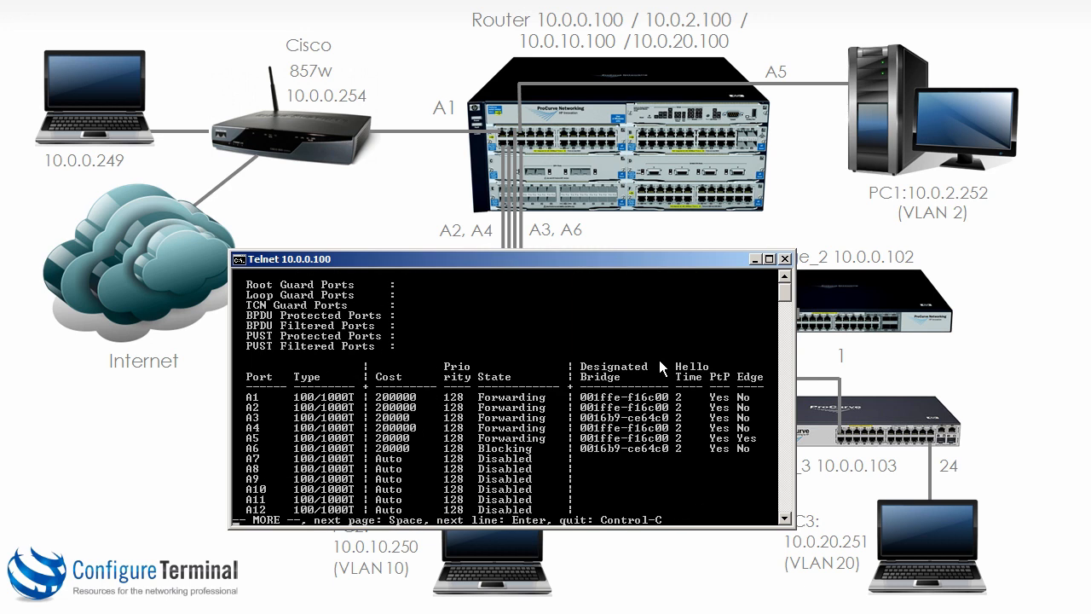
mouse_move(460, 410)
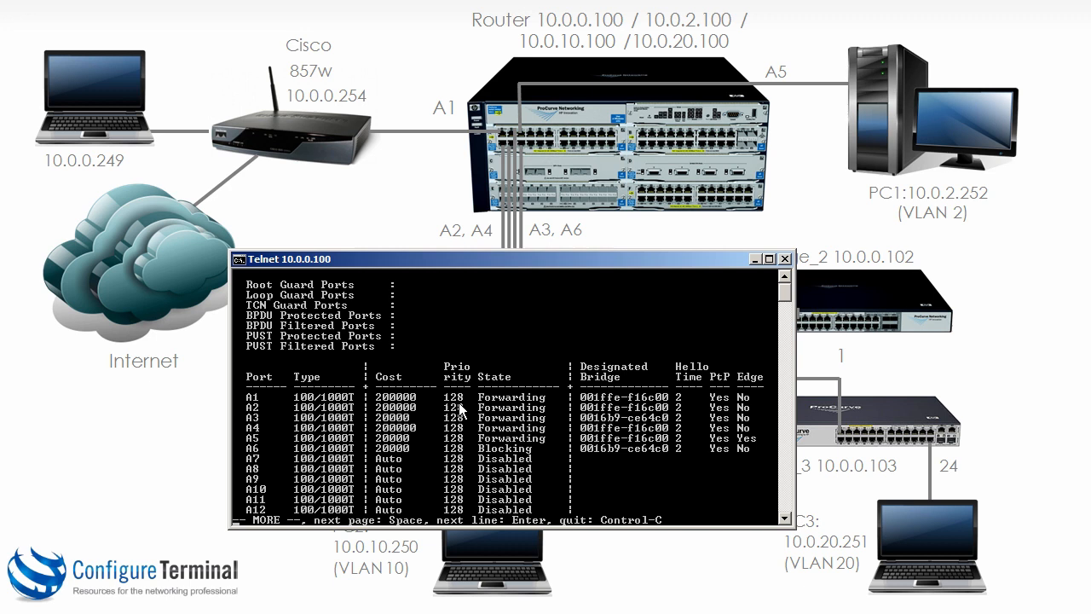
mouse_move(437, 456)
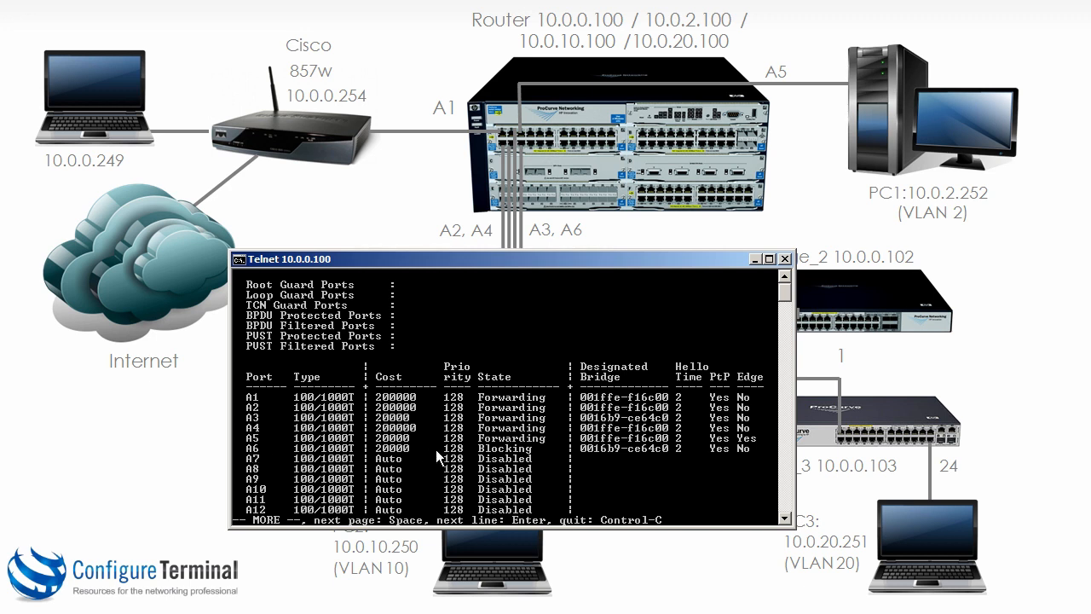
mouse_move(505, 463)
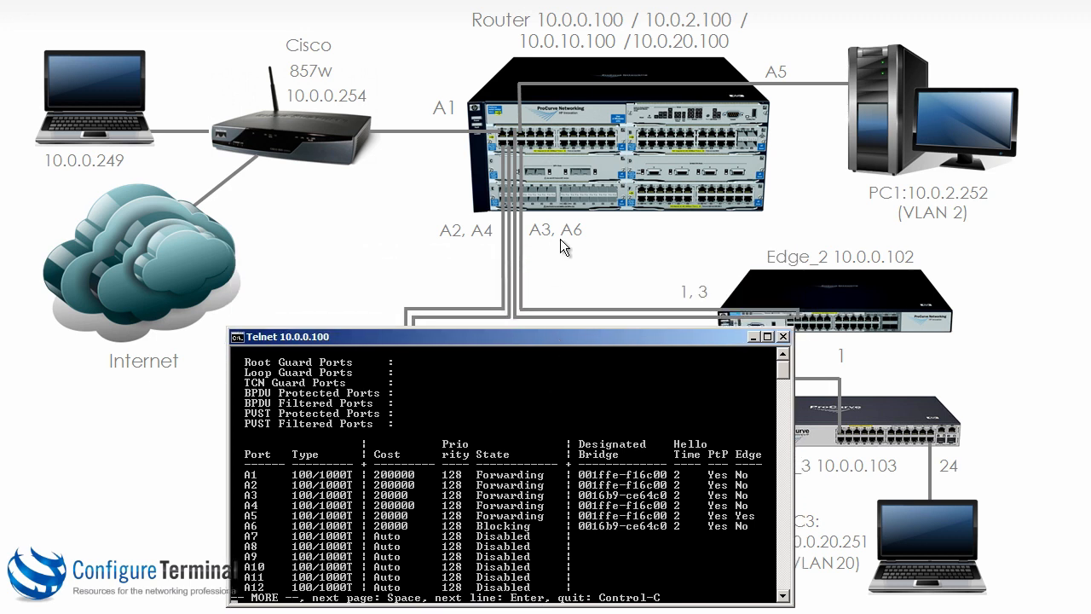
mouse_move(565, 246)
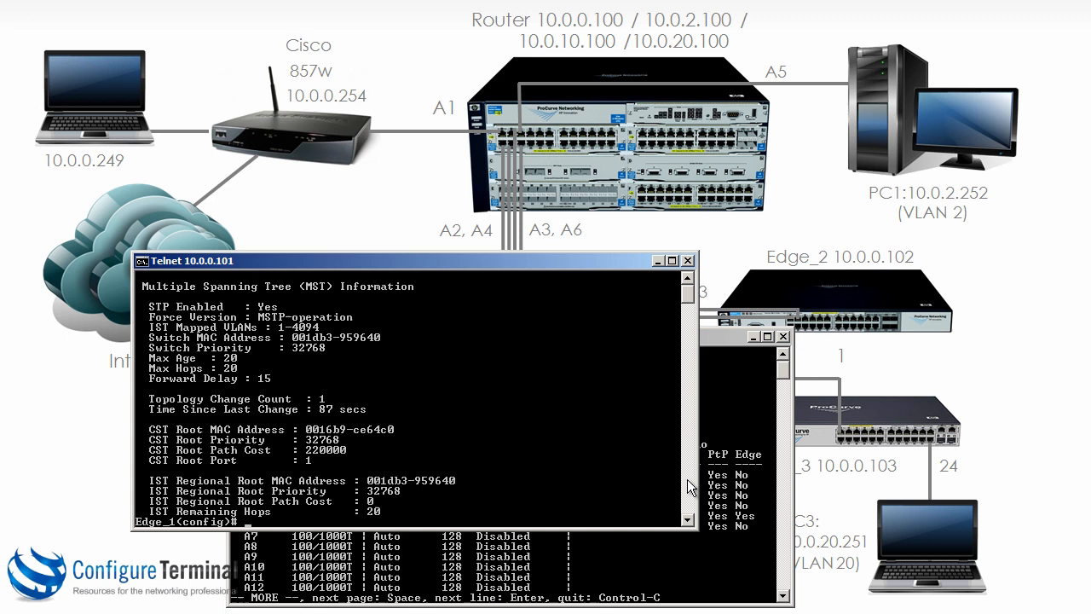
Run 'sh spanning-tree' on Edge_1: port 1 forwarding, port 3 blocking
text(sh spanning-tree)
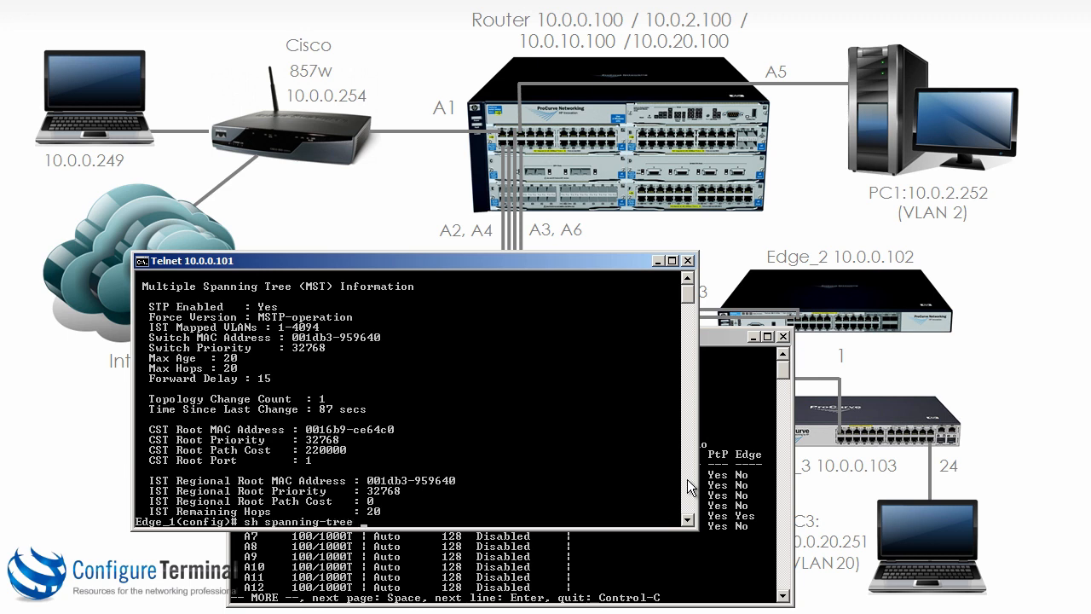
key(space)
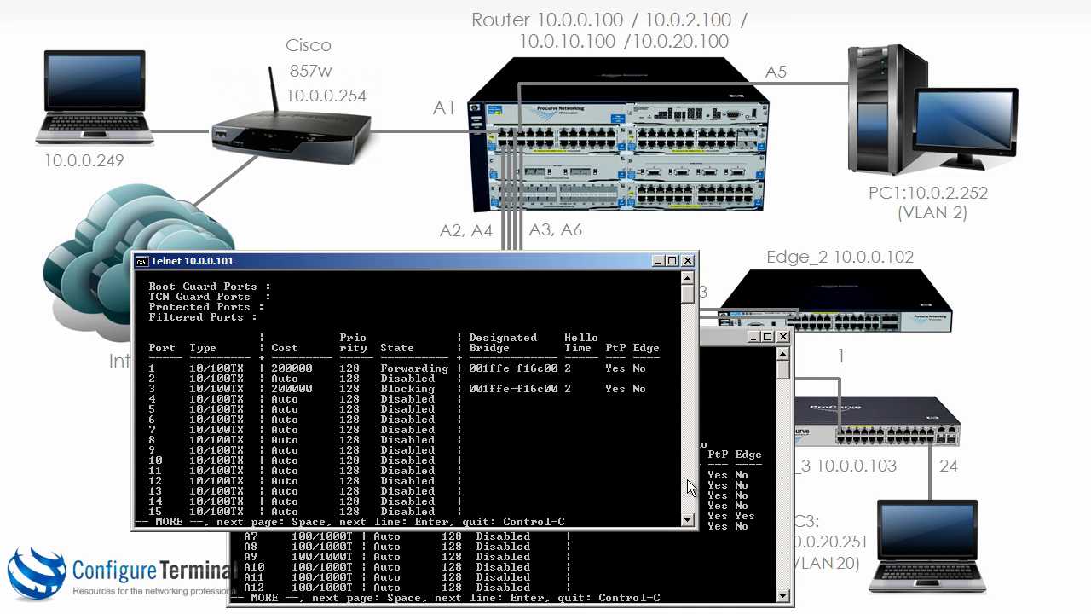
mouse_move(164, 395)
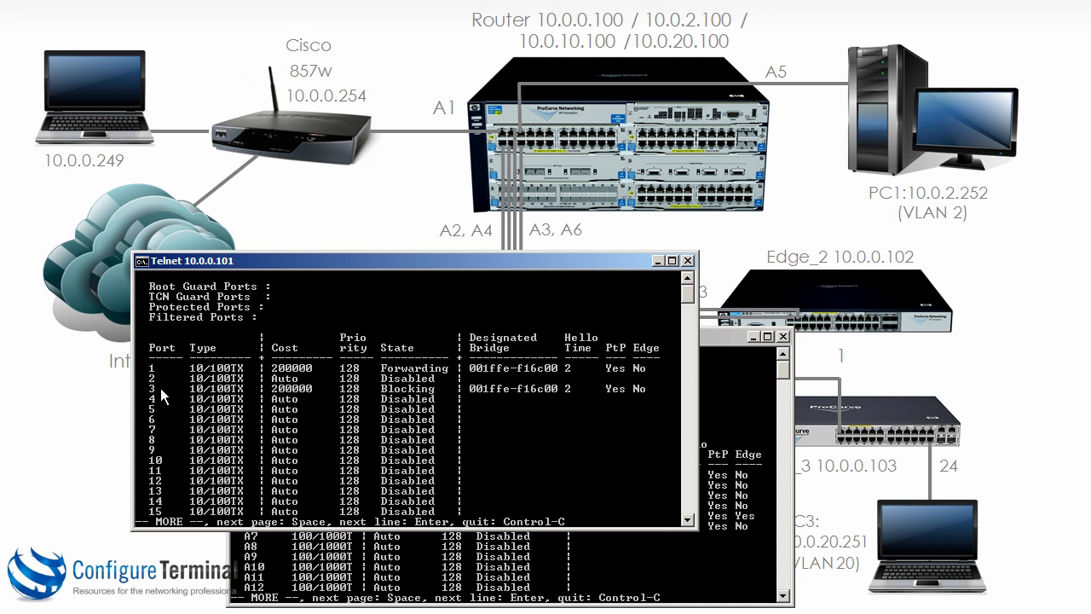
mouse_move(426, 400)
text(trunk)
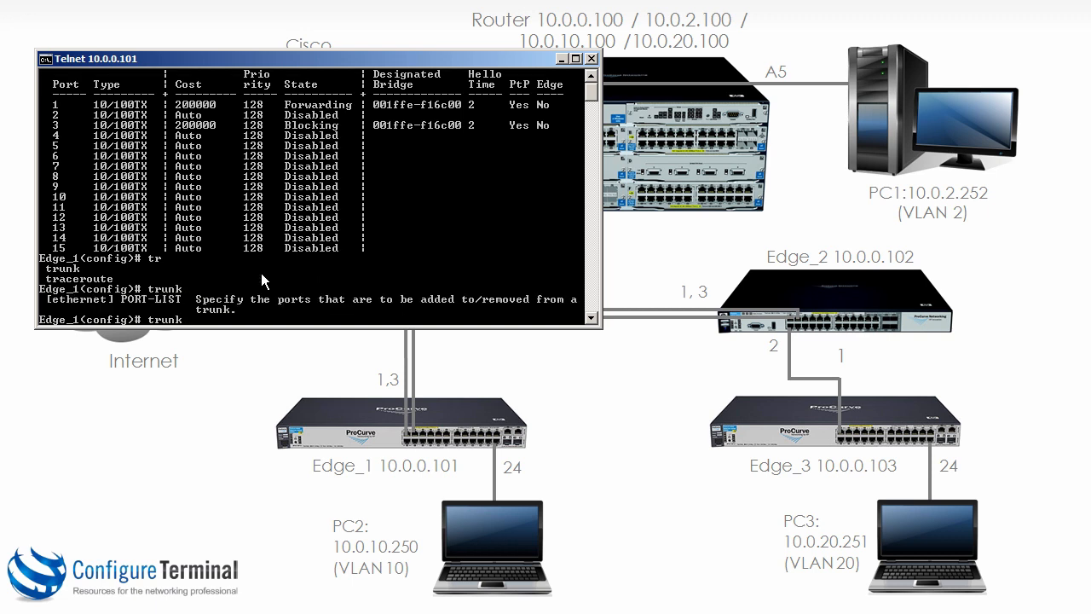
Enter 'trunk 1,3 trk1 trunk' on Edge_1 to statically group ports 1 and 3
text(1,3)
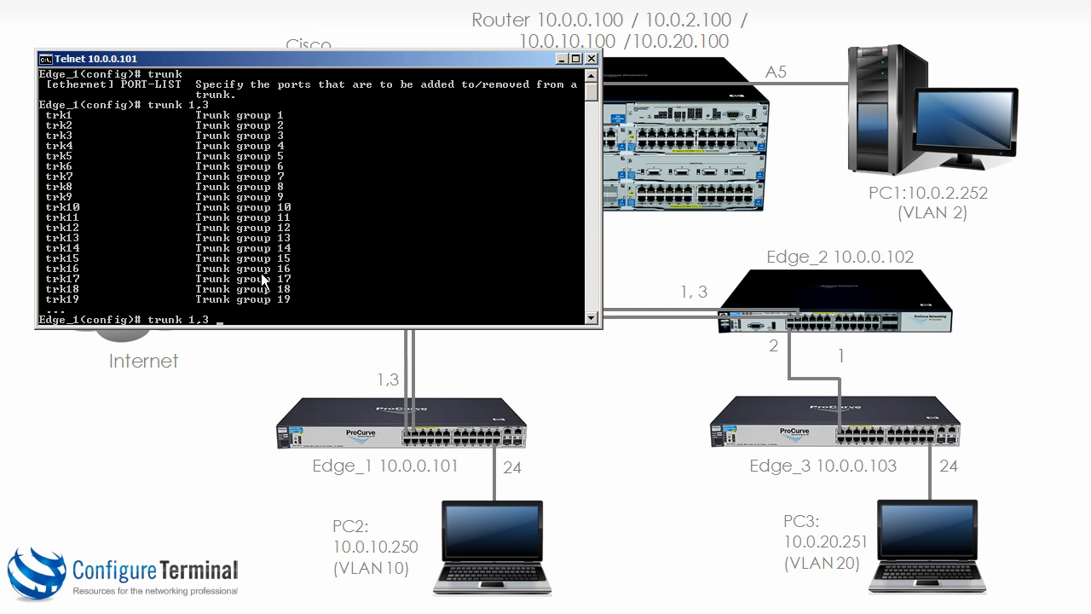
text(trk1)
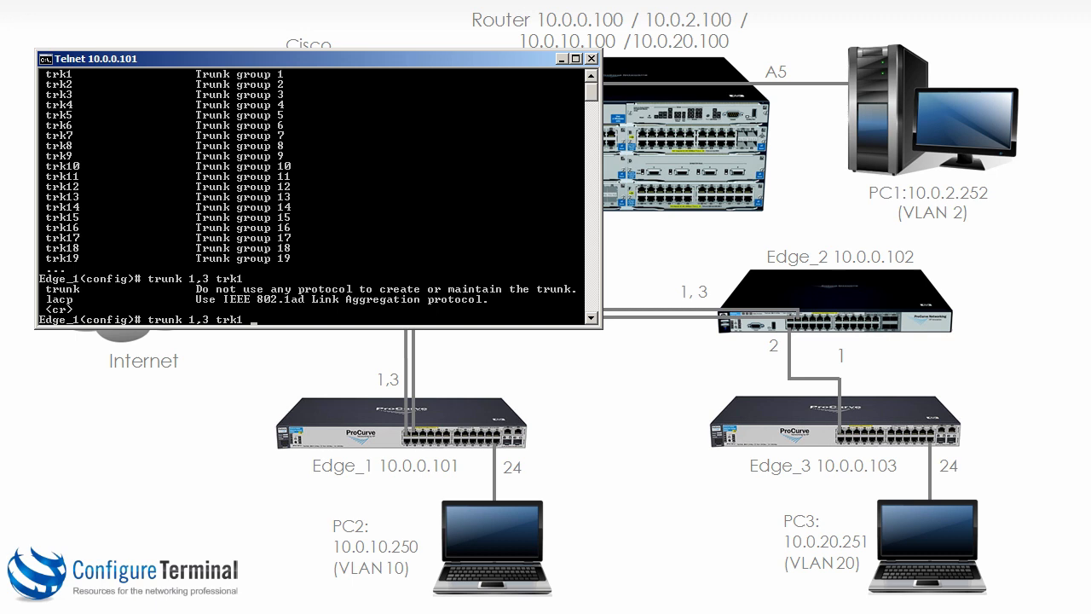
text(trunk)
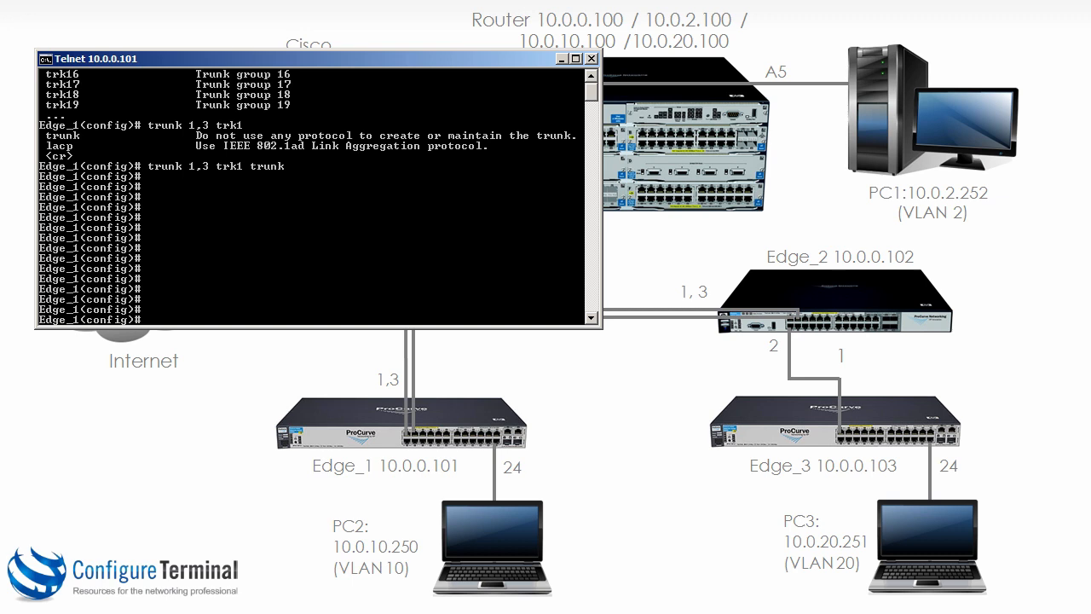
mouse_move(305, 64)
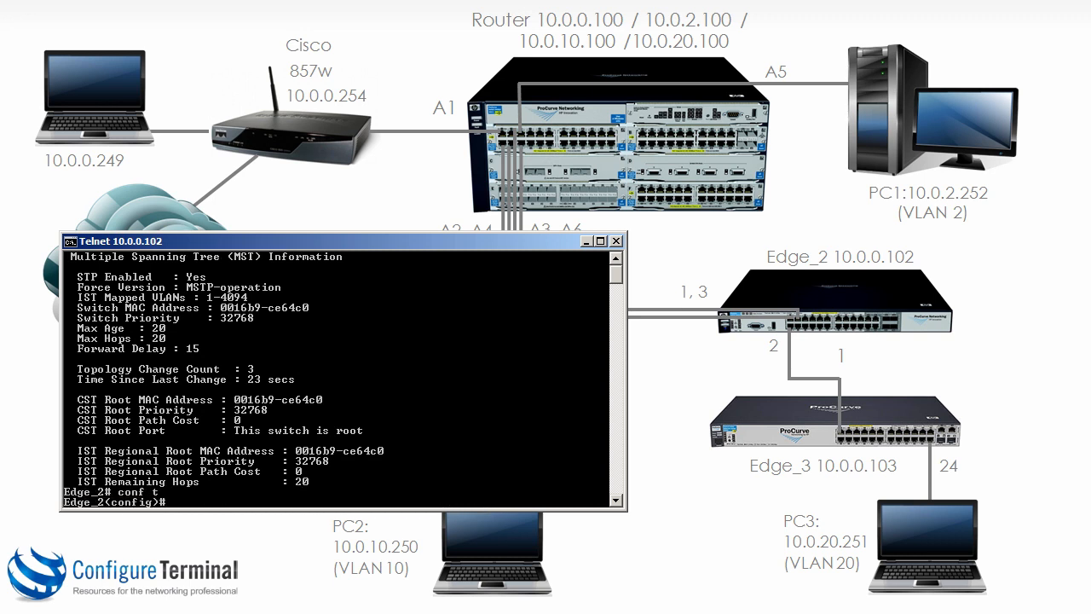
Enter 'trunk 1,3 trk1 lacp' on Edge_2 to aggregate ports 1 and 3
text(trunk 1,3)
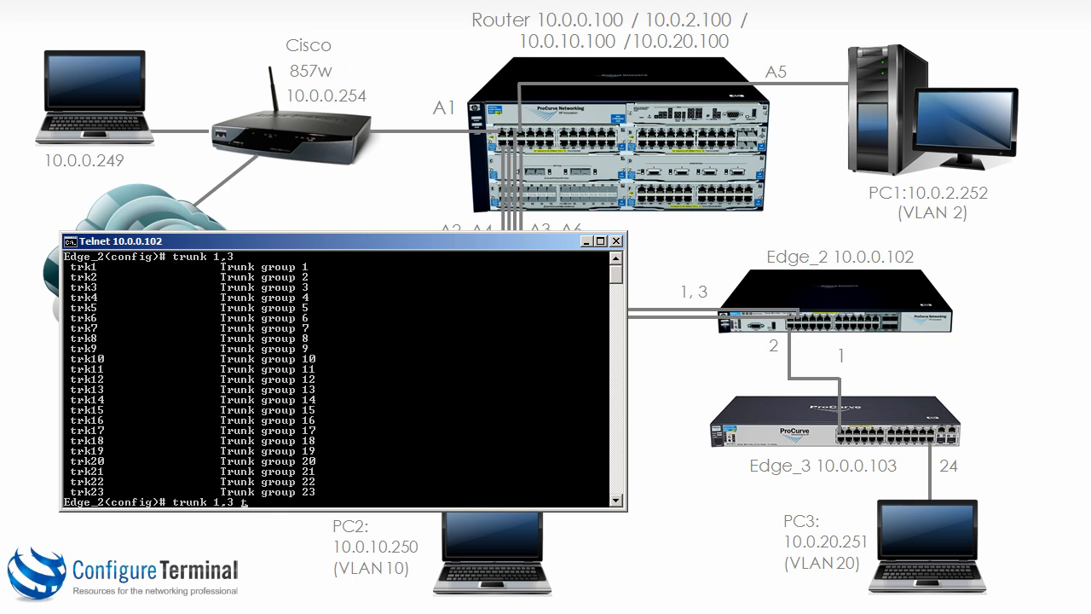
text(trk1)
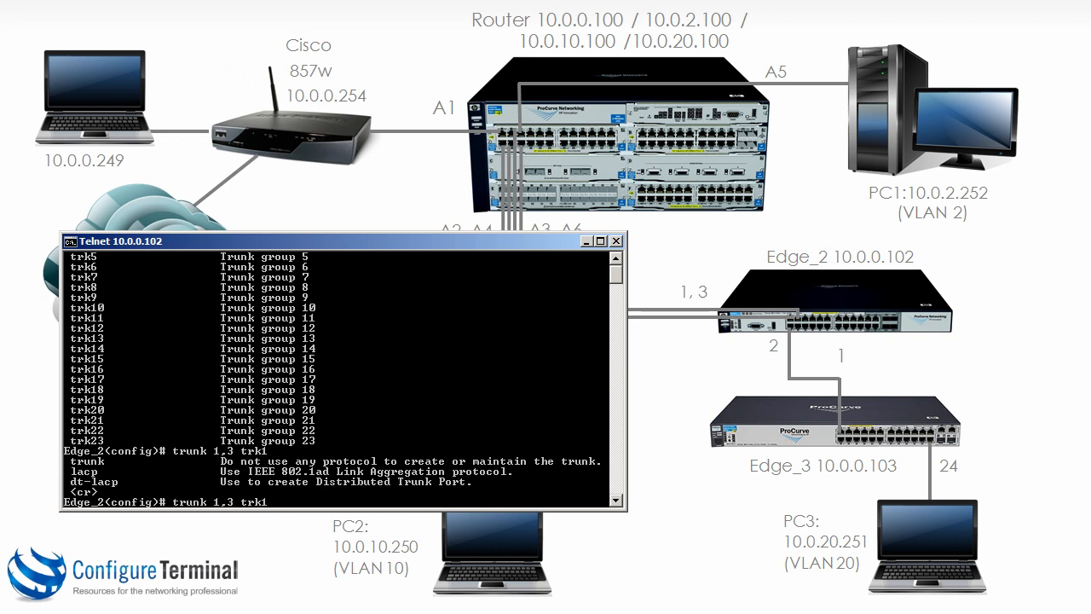
text(la)
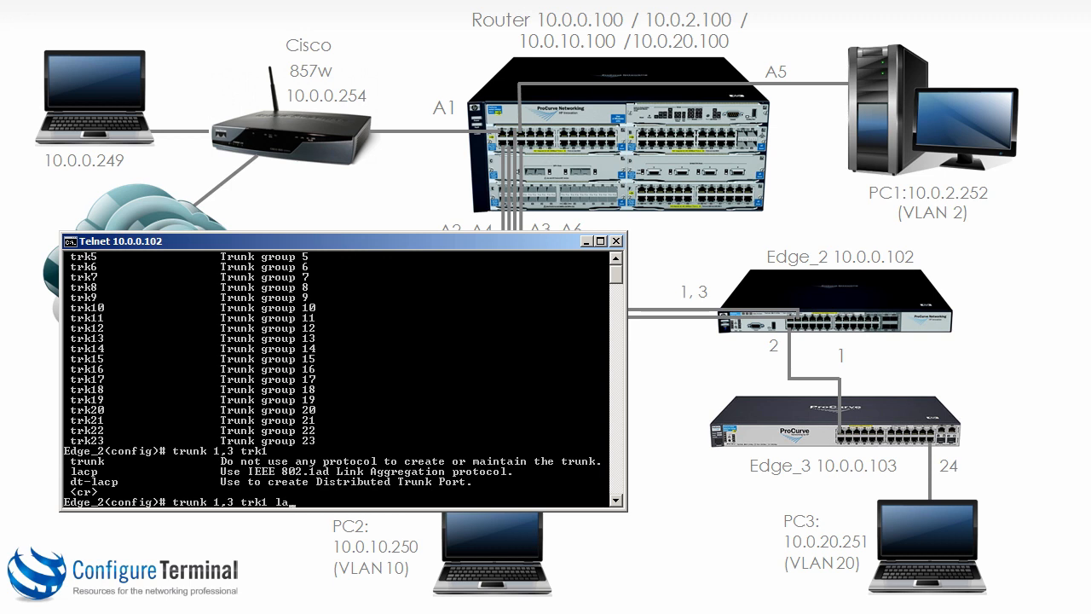
key(Return)
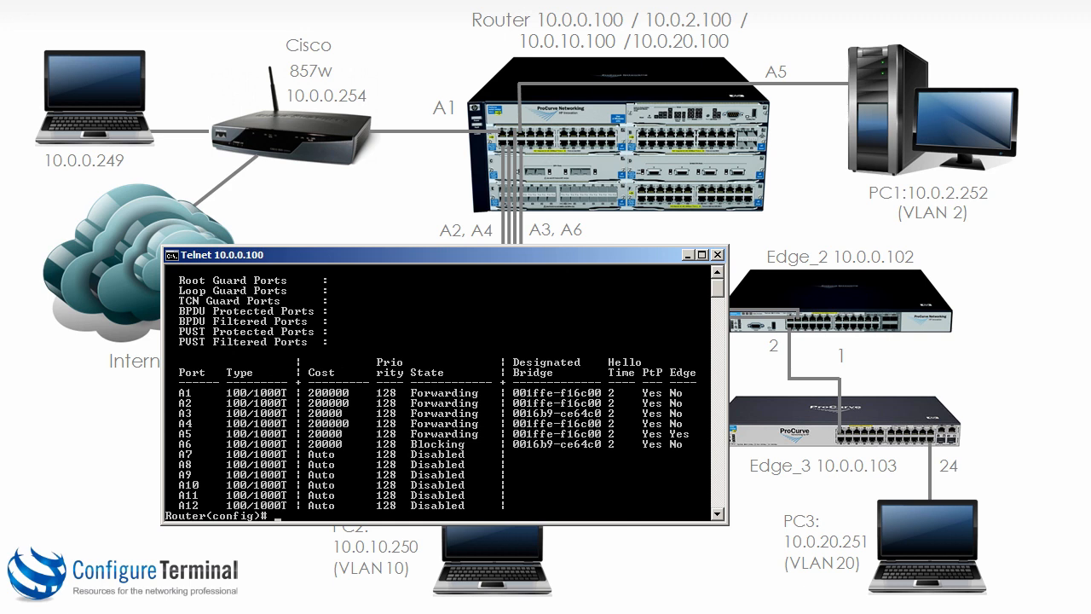
Bundle Router ports A2 and A4 into static trunk trk1
text(trunk)
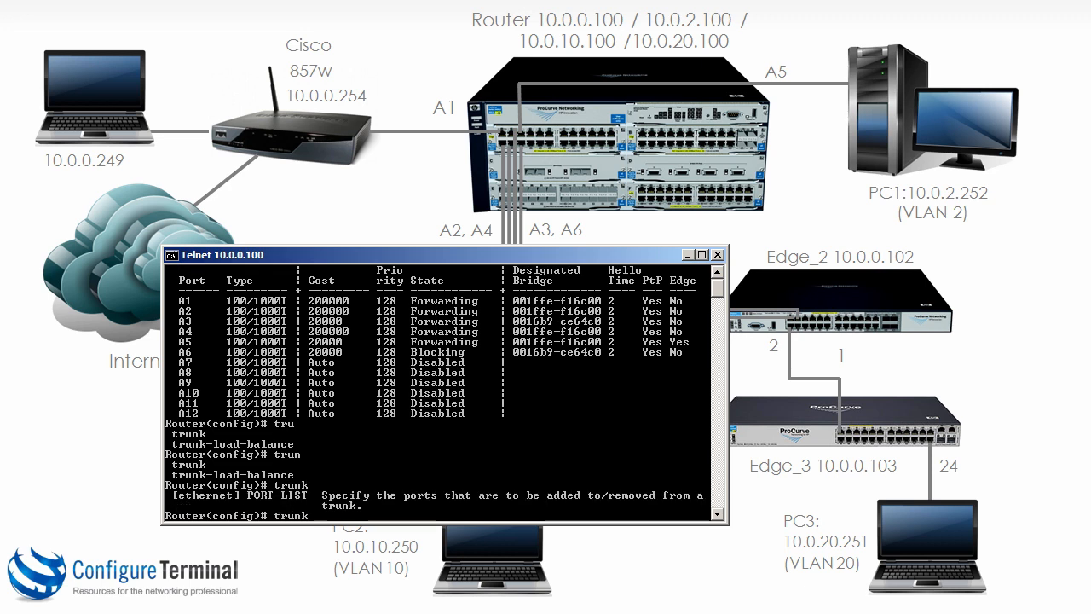
text(a2,)
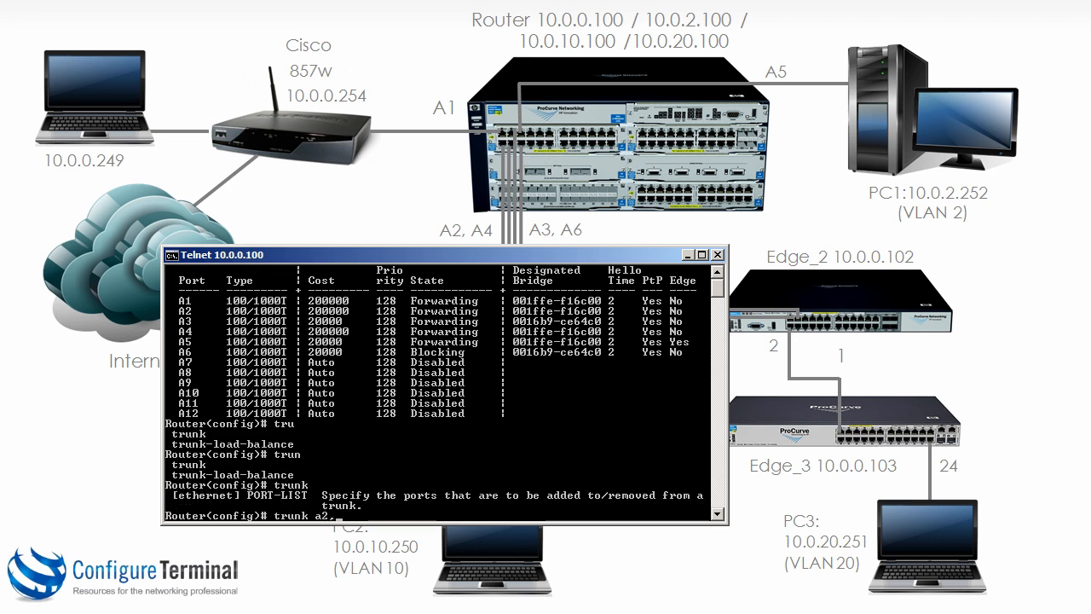
key(Return)
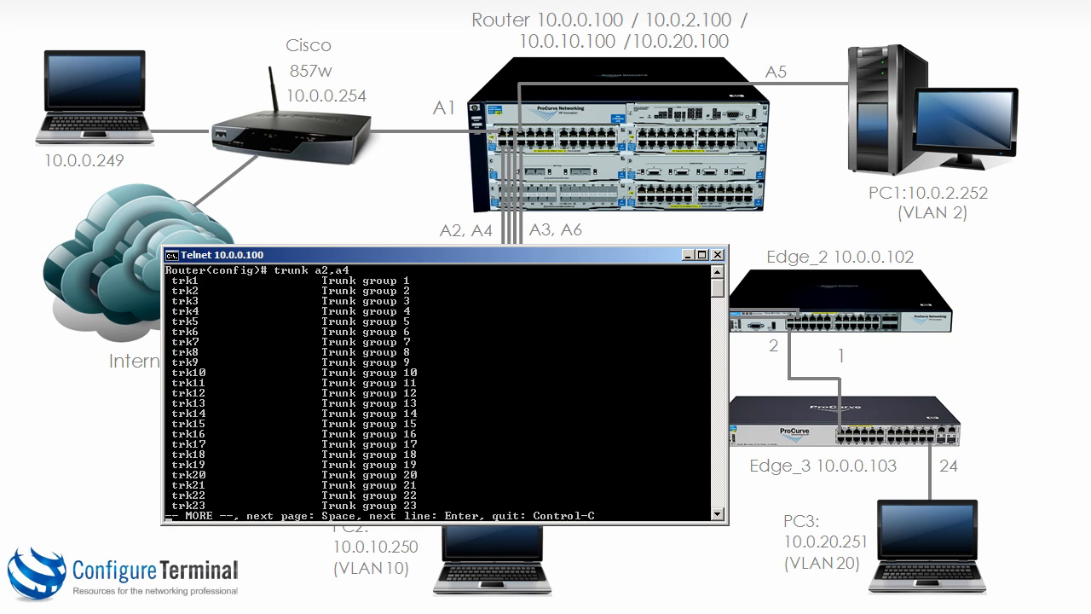
key(space)
text( trk1)
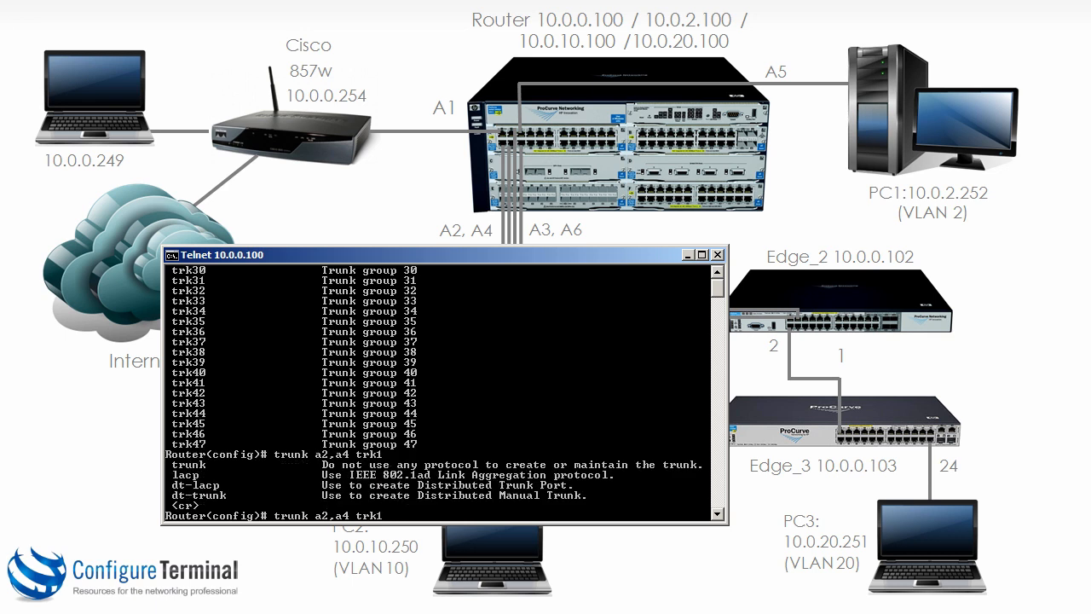
Bundle Router ports A3 and A6 into LACP trunk trk2
text(trunk)
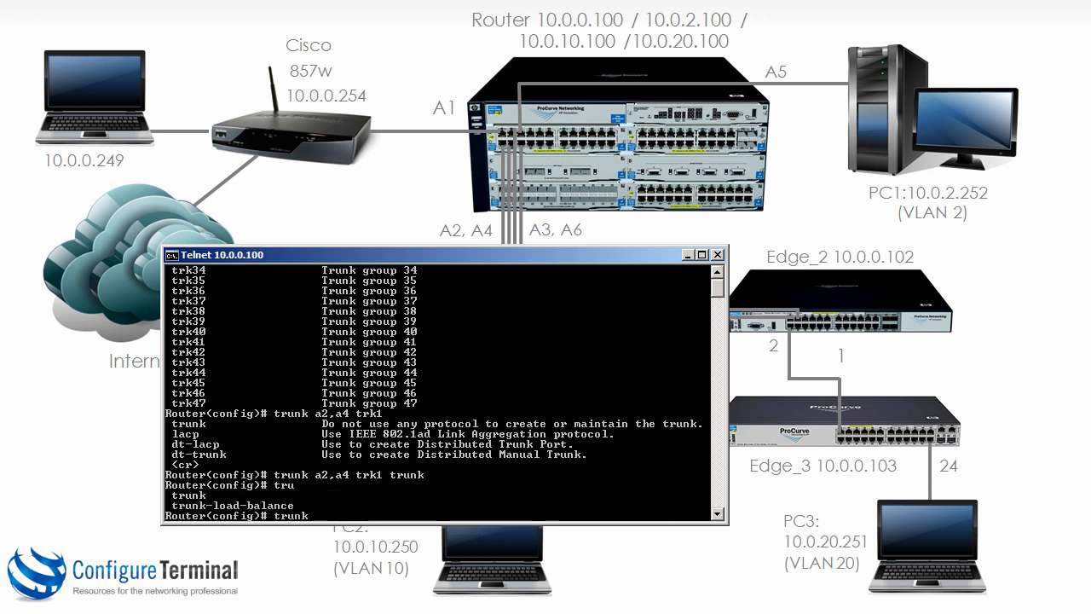
text(a3,a)
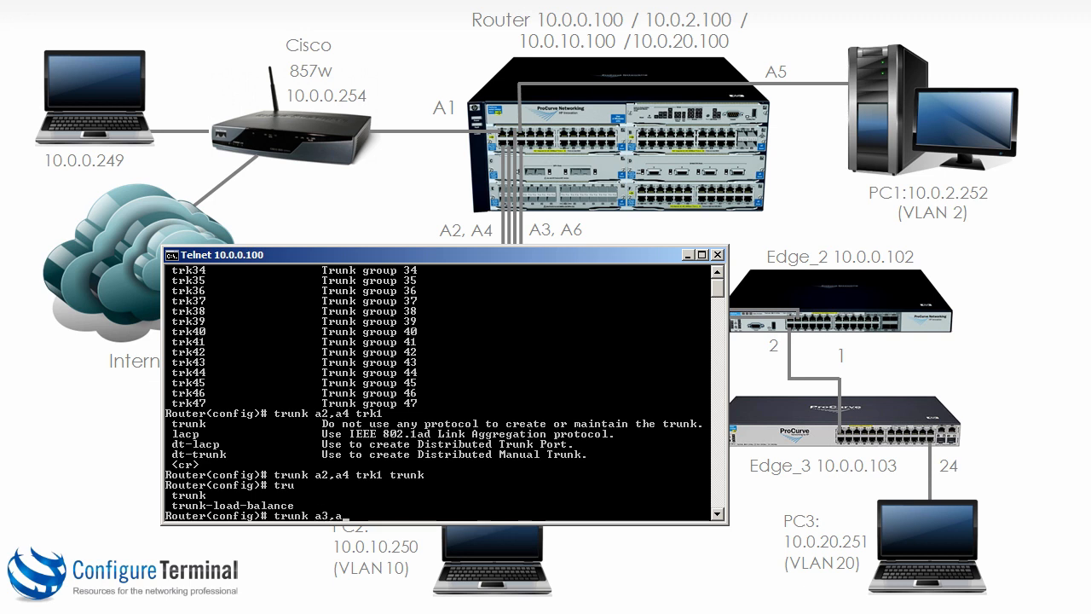
key(Return)
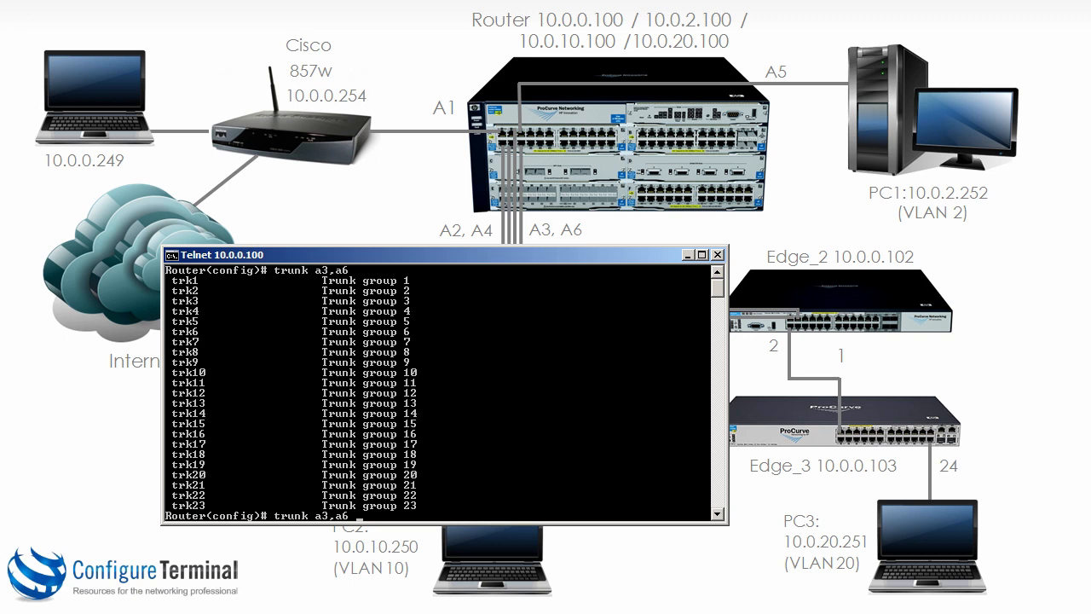
text(trk2 lac)
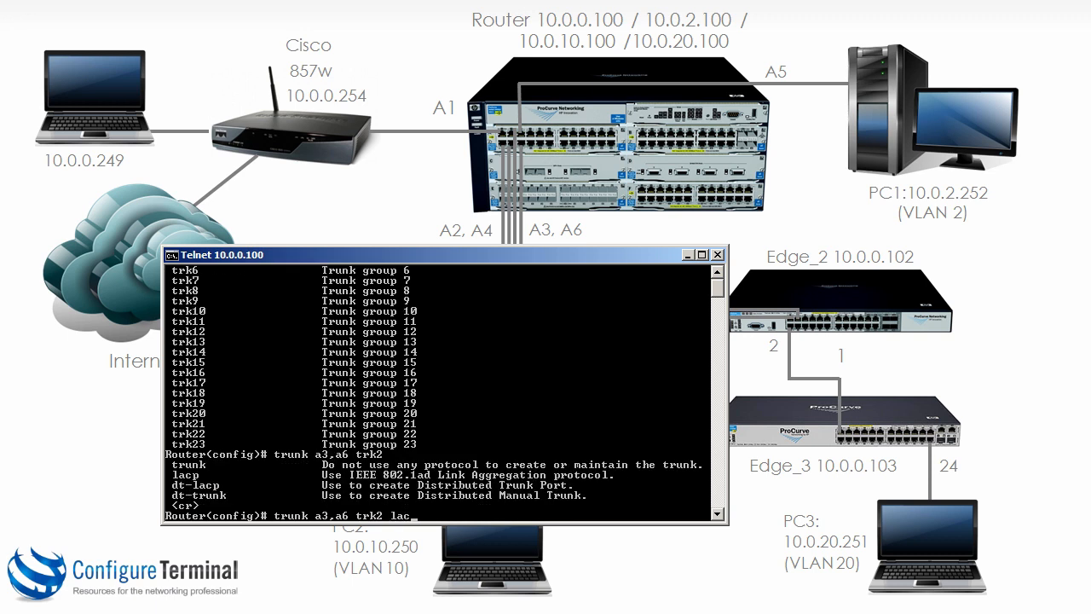
key(Return)
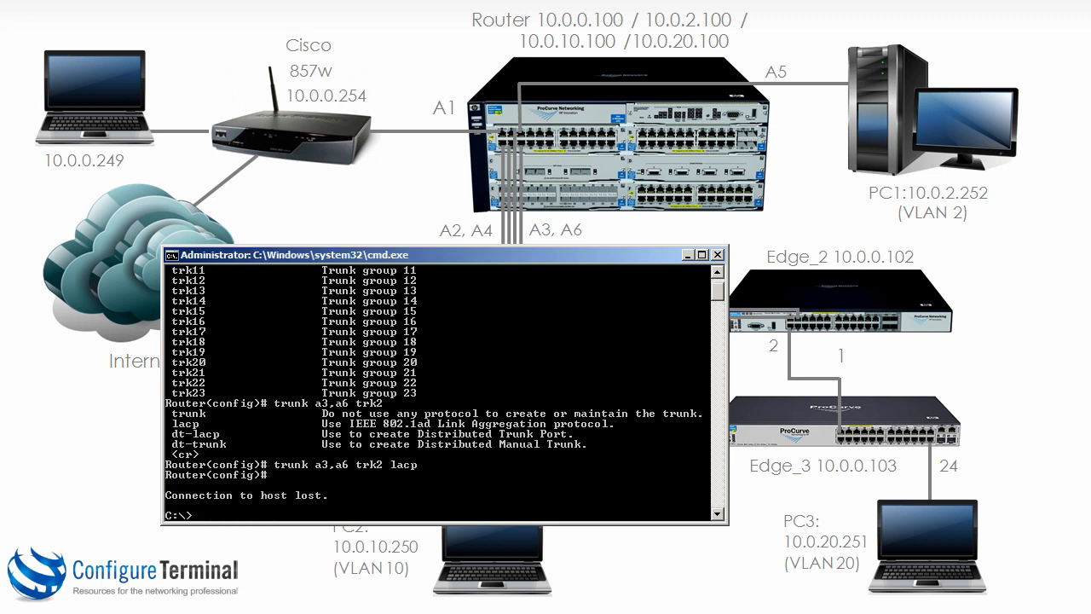
Telnet to 10.0.0.100 and log in with the manager credentials
text(telnet 10.0.0.100)
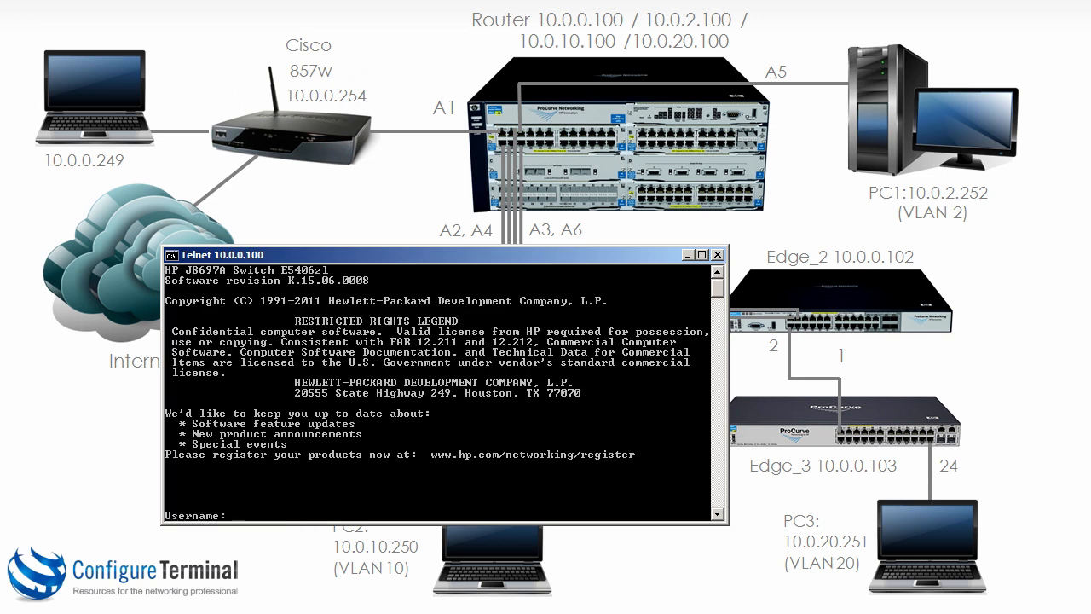
text(manag)
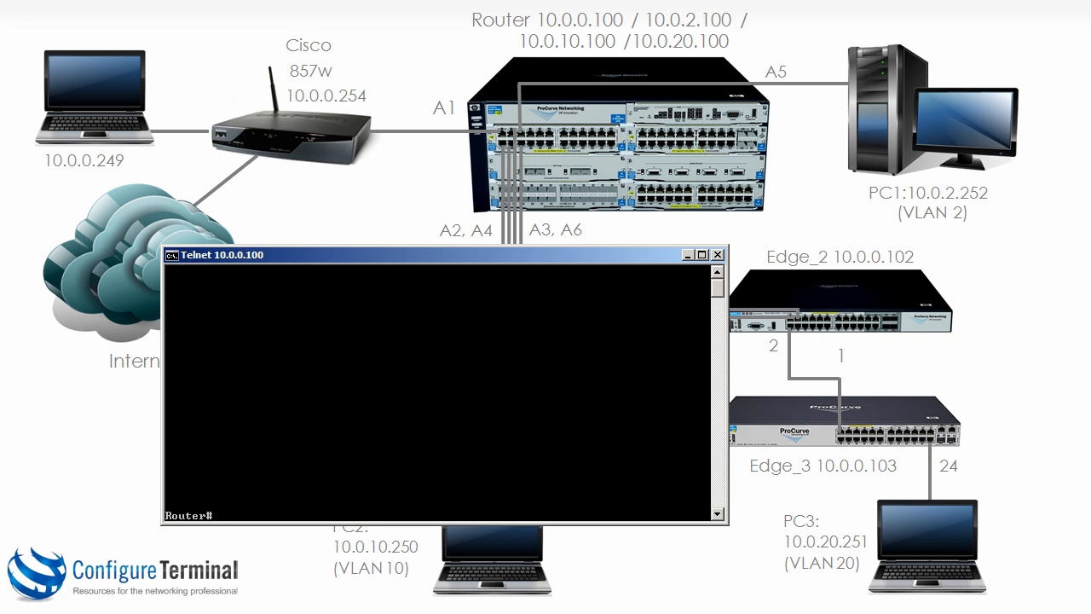
Page through 'show spanning-tree' output showing Trk1 and Trk2 forwarding
text(sh)
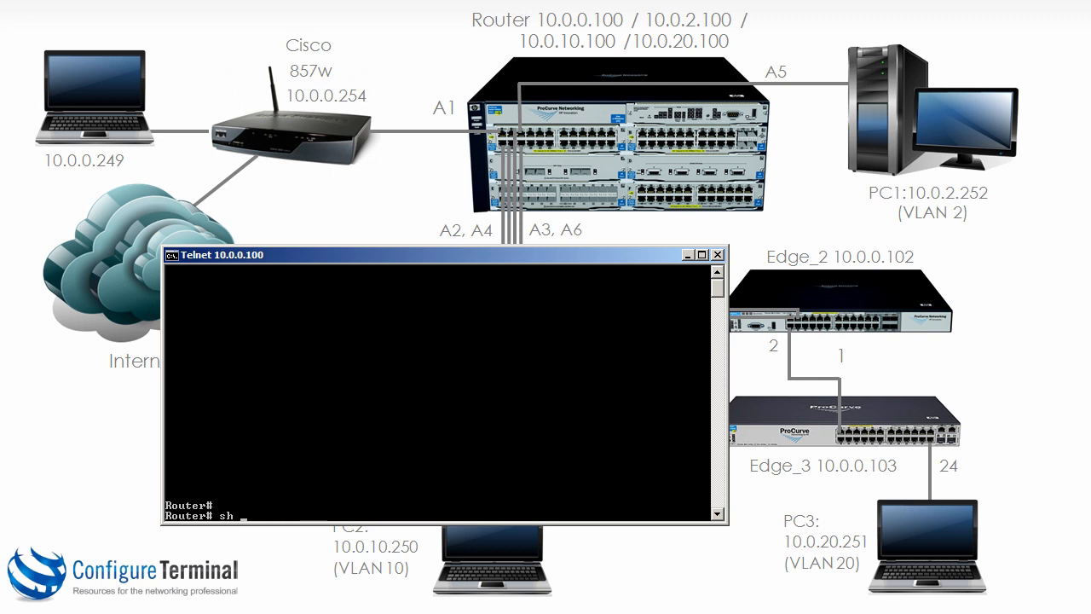
text(spanning-tree)
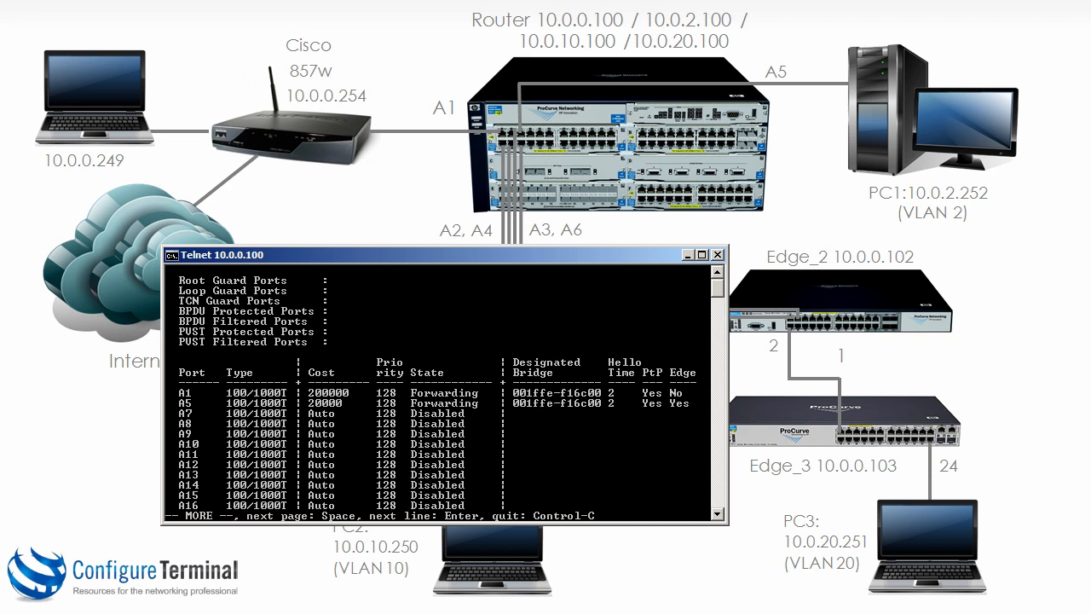
key(space)
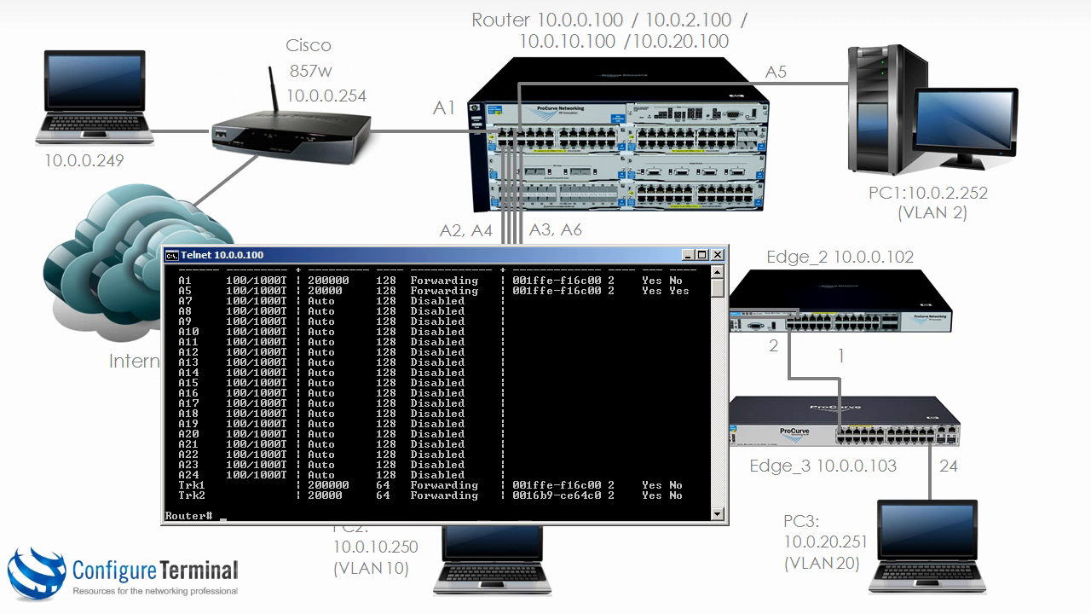
text(show interfaces brief a2)
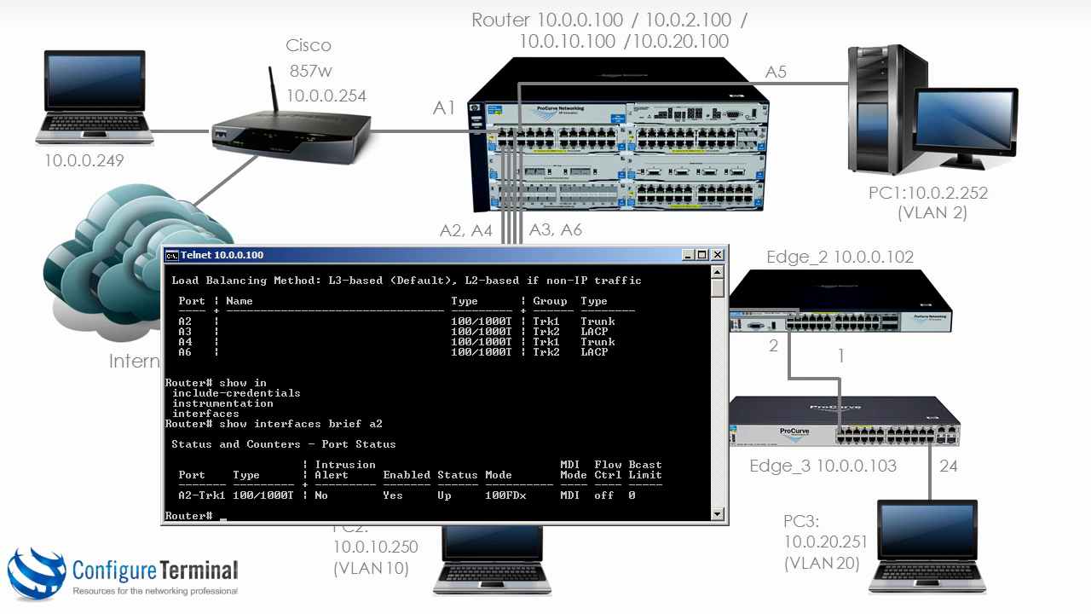
Check the brief status of ports A2, A4 and A6 to confirm they are up in their trunks
text(show interfaces brief a2)
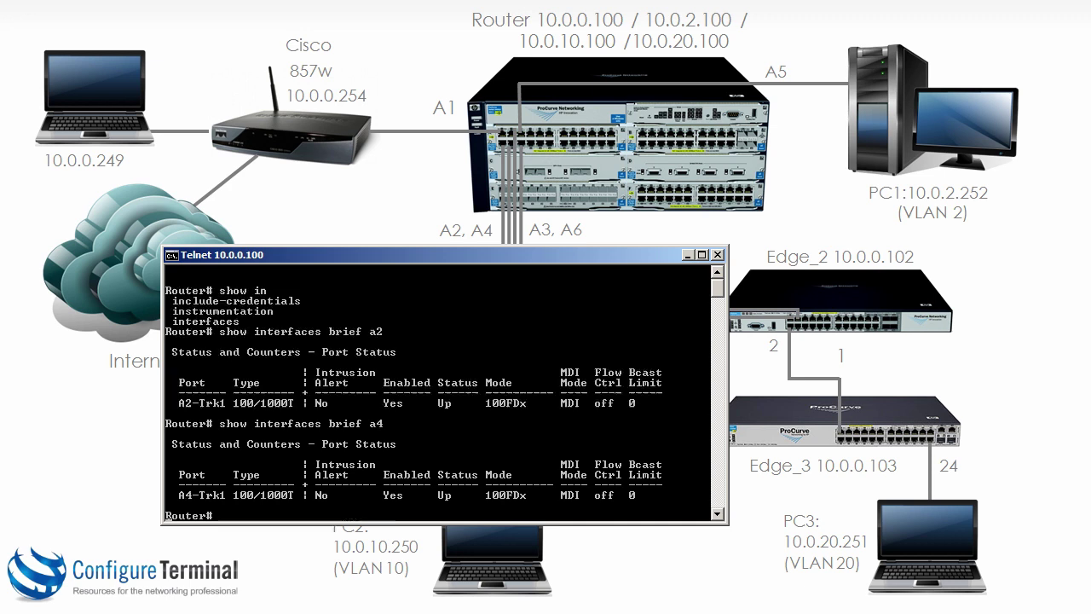
text(show interfaces brief a4)
text(show interfaces brief a3)
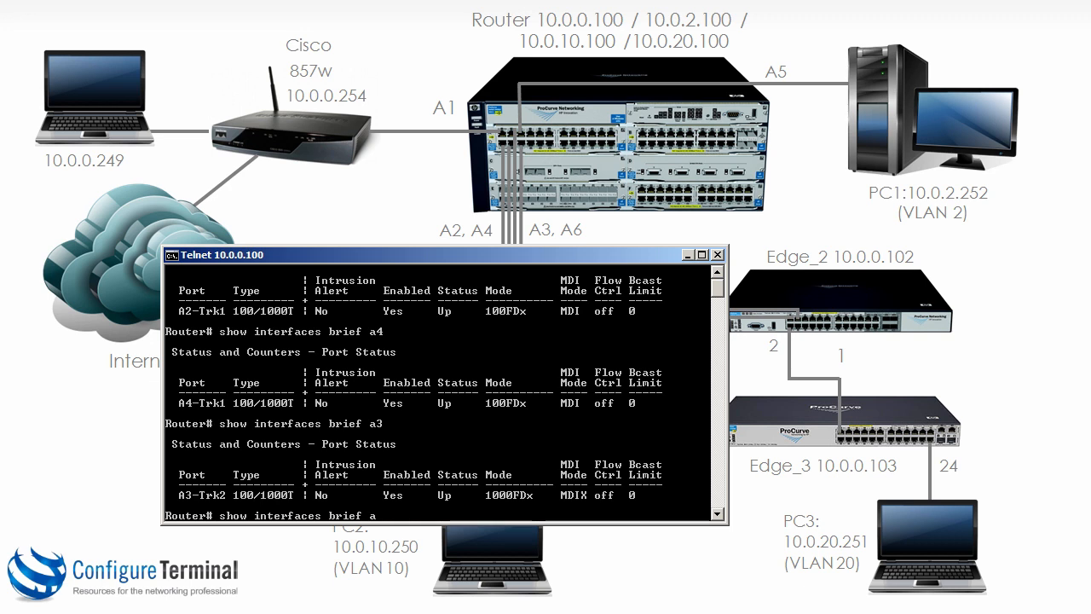
text(6)
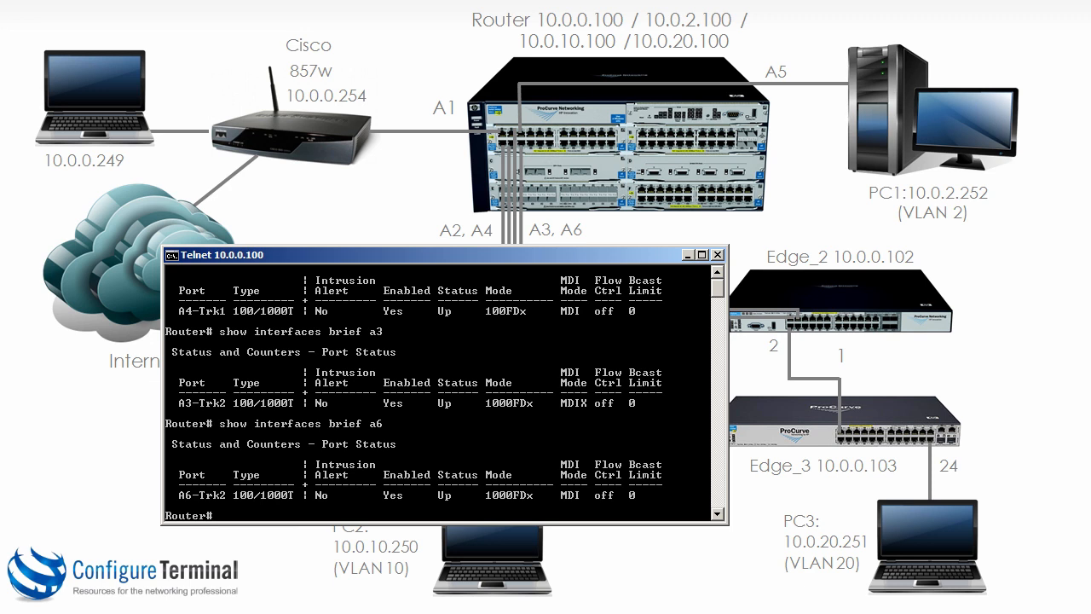
Recheck port status, confirming A6 is up in Trk2 alongside the trunk listing
text(show interfaces brief a4)
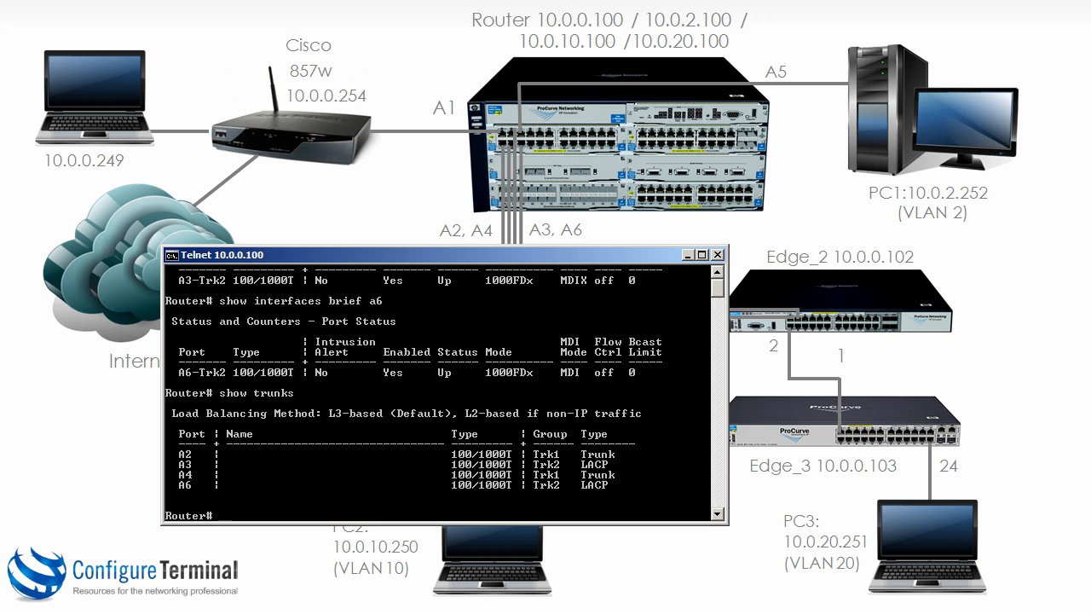
Display the LLDP neighbour table, then start a VLAN lookup with 'sh vlan'
text(show lldp info remote-device)
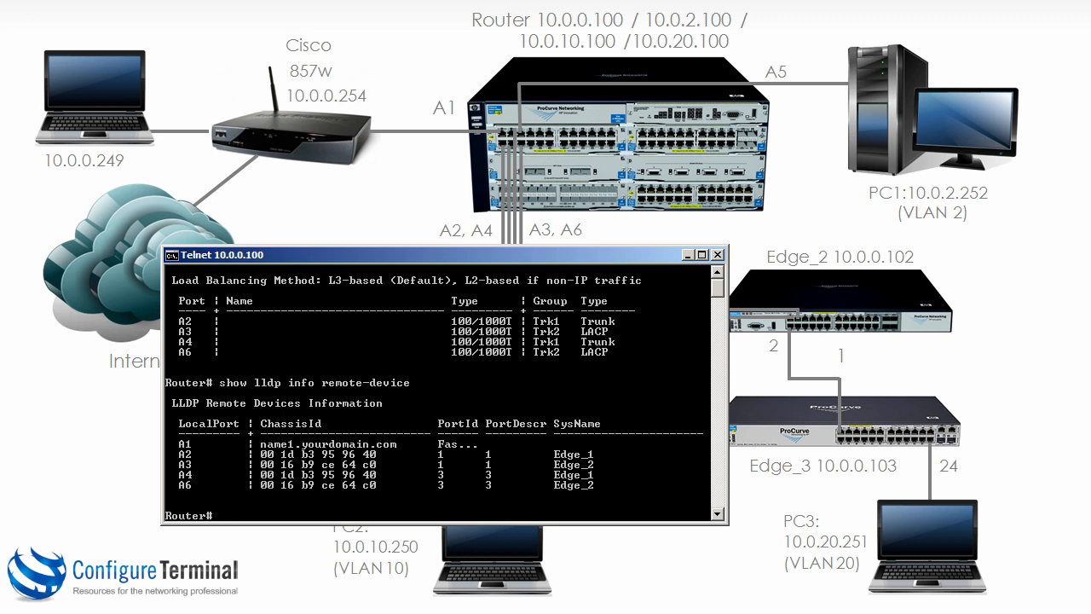
text(sh vlan 10)
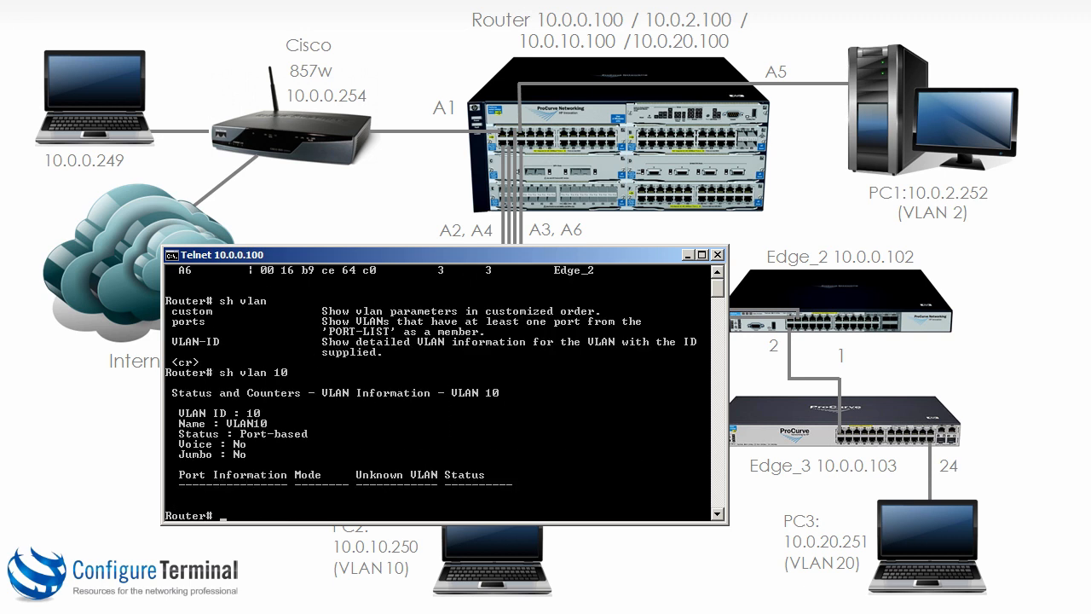
Enter 'sh vlan 20' to look up VLAN 20's member ports
text(sh vlan 20)
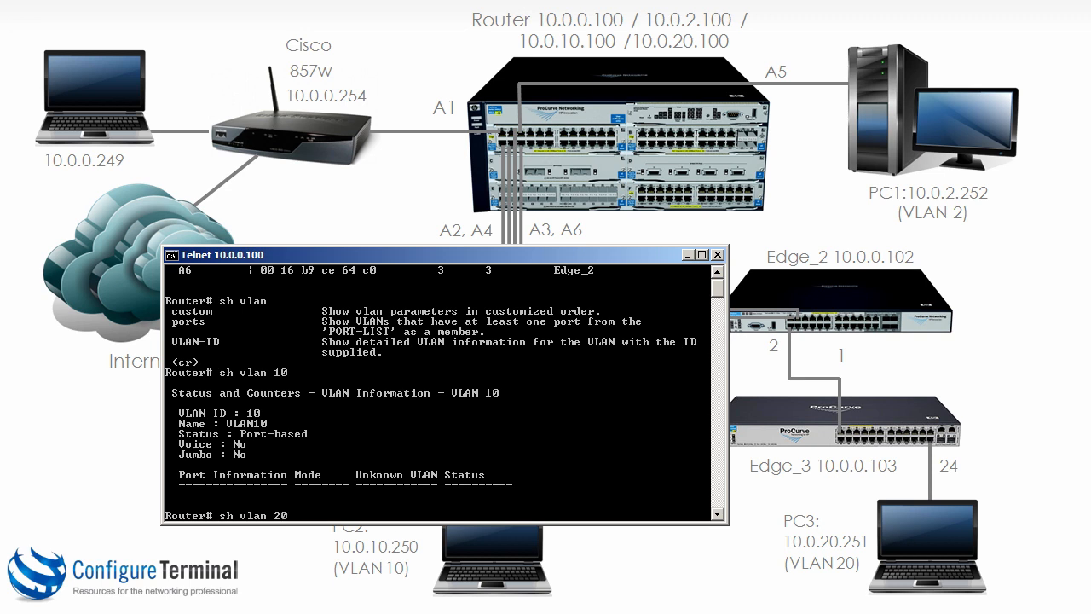